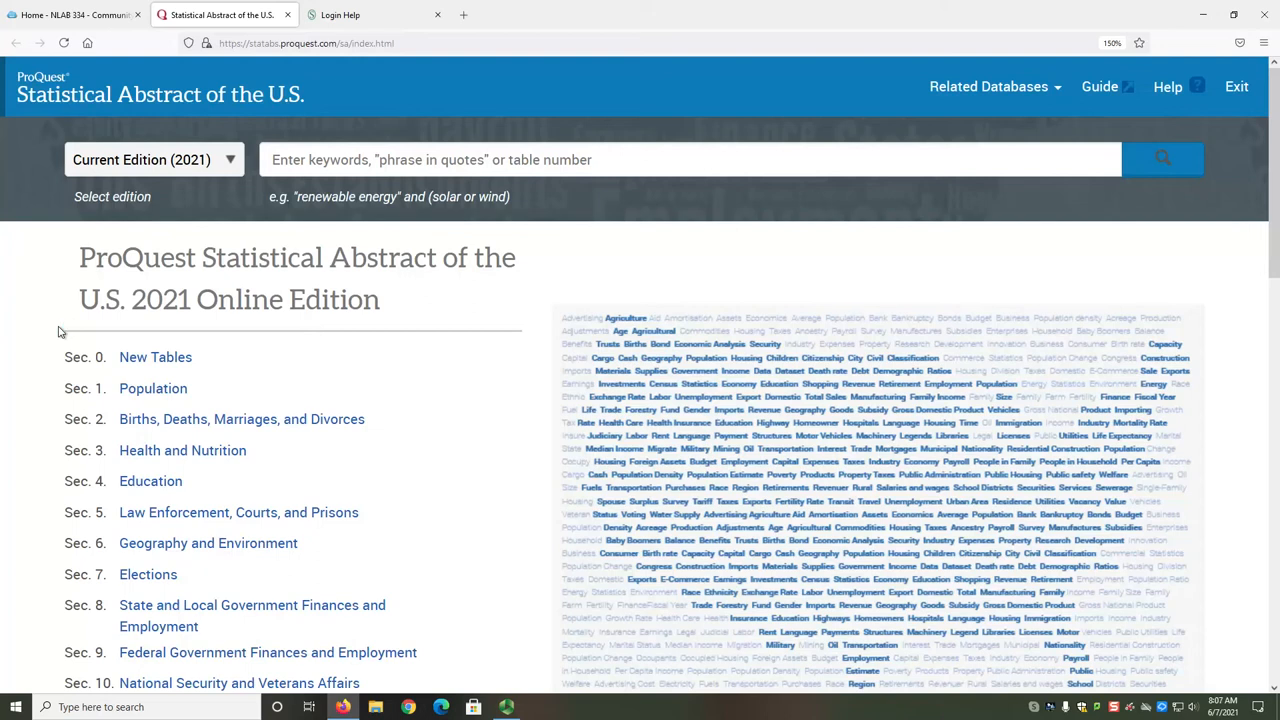
Step: Bring up the NLAB 334 guide's General Sources page listing EJScreen and Statistical Abstract entries
left_click(70, 14)
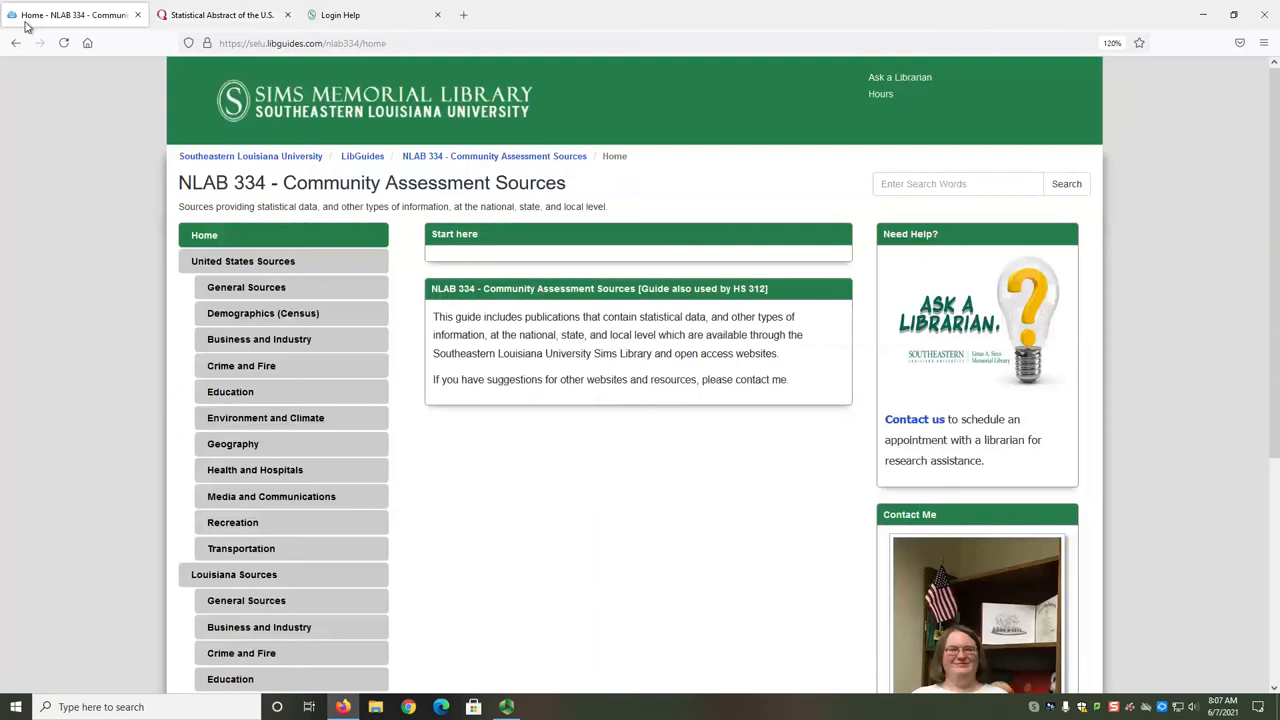
mouse_move(64, 136)
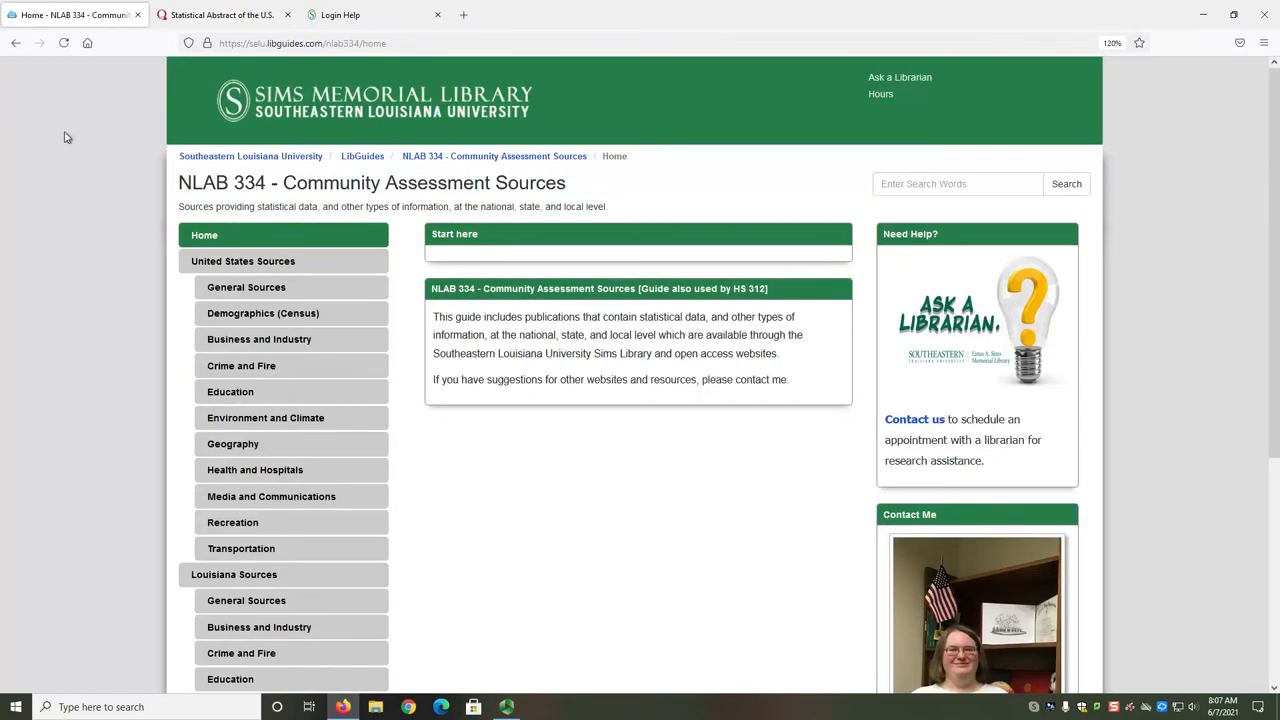
mouse_move(244, 260)
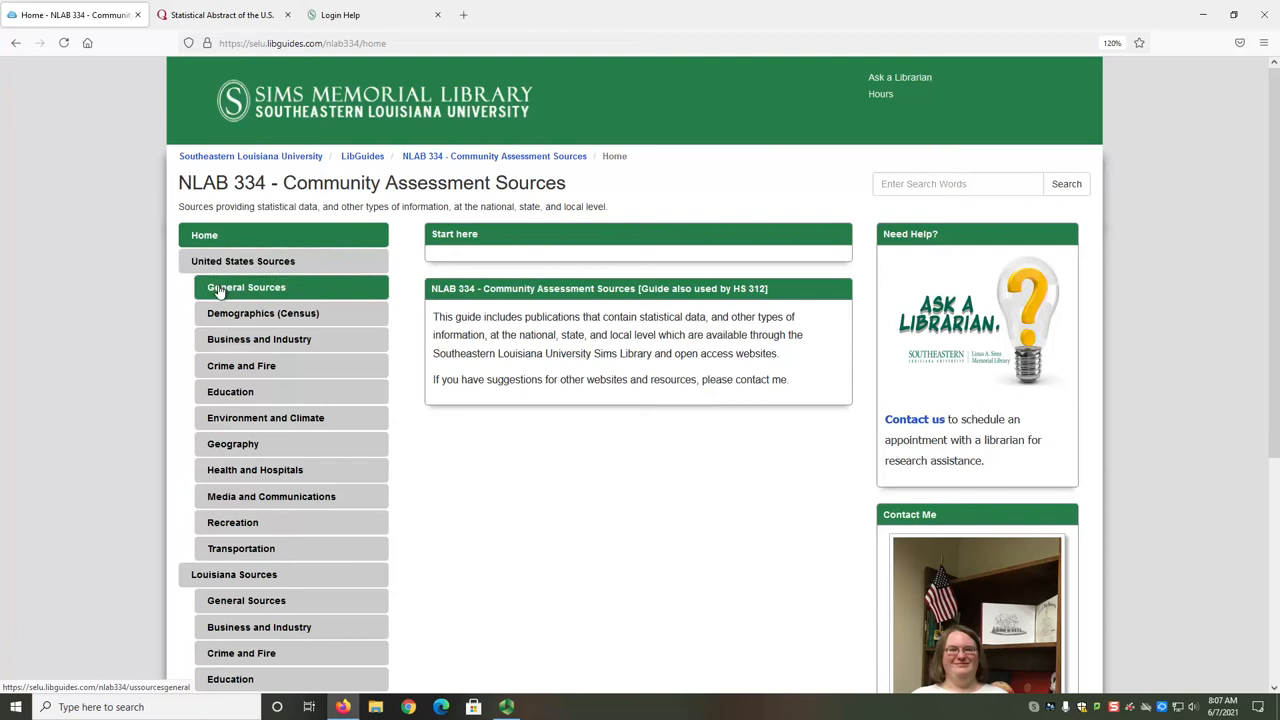
left_click(246, 288)
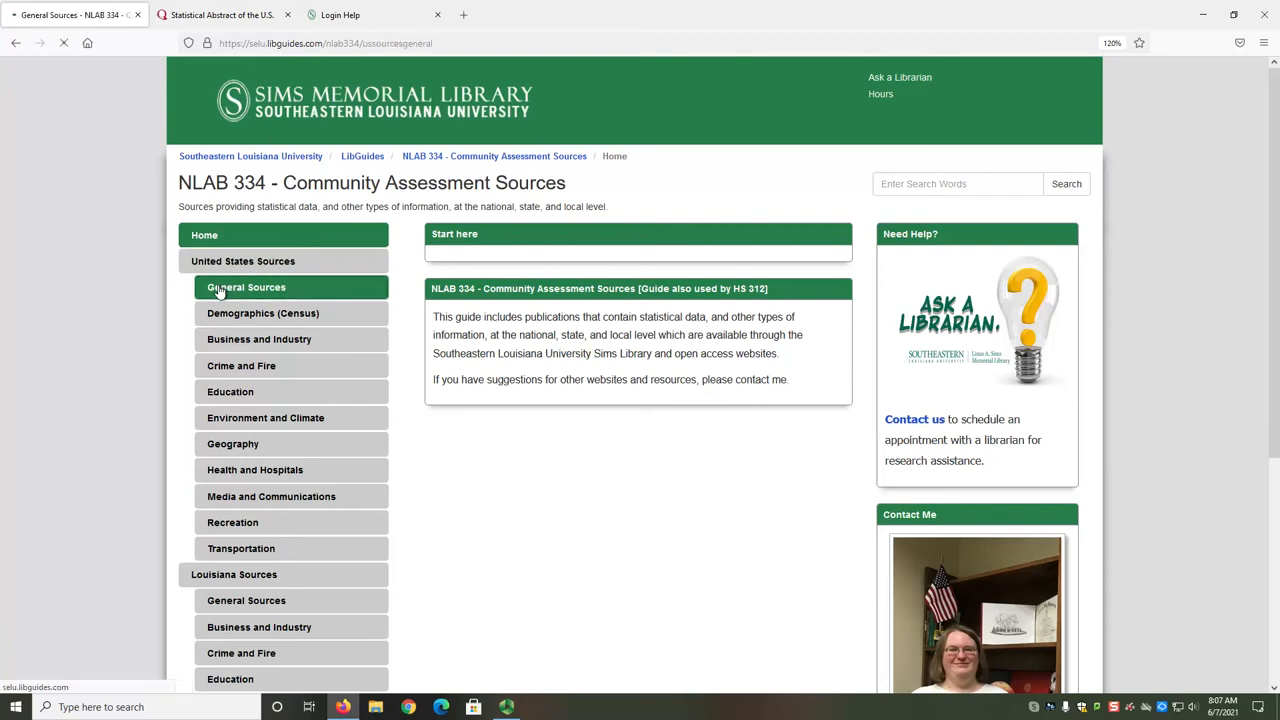
left_click(246, 288)
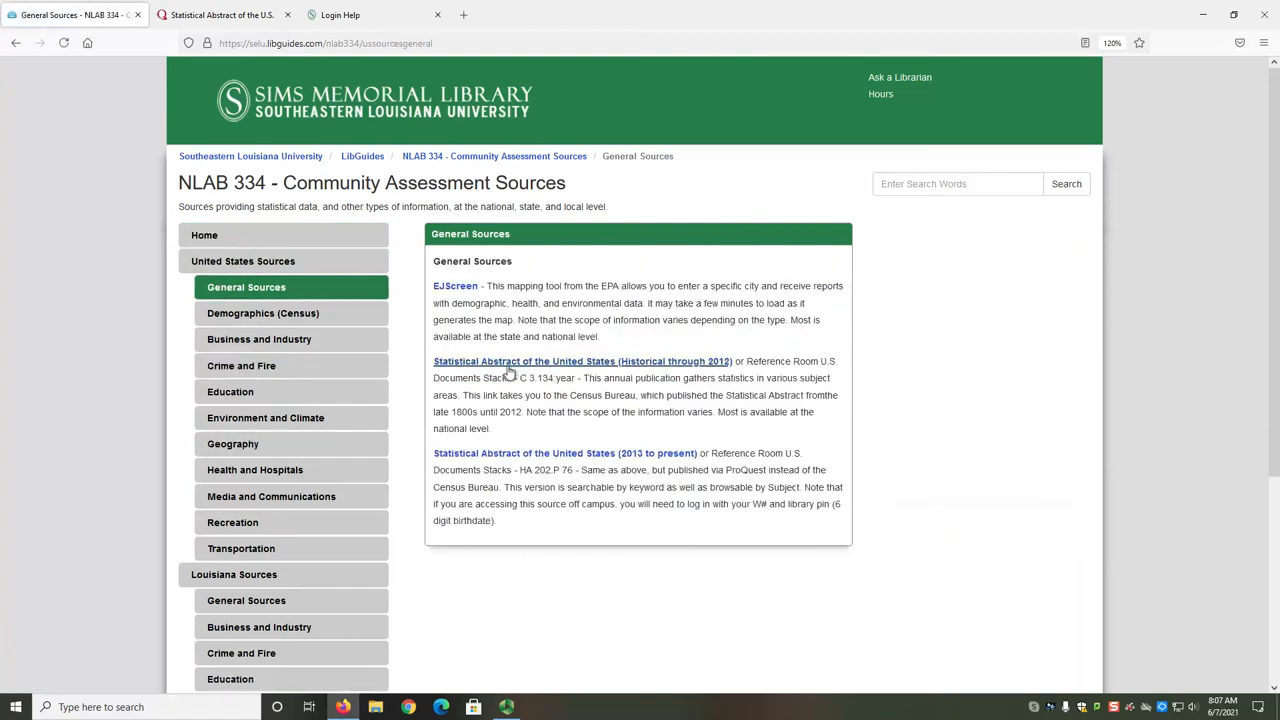
mouse_move(564, 452)
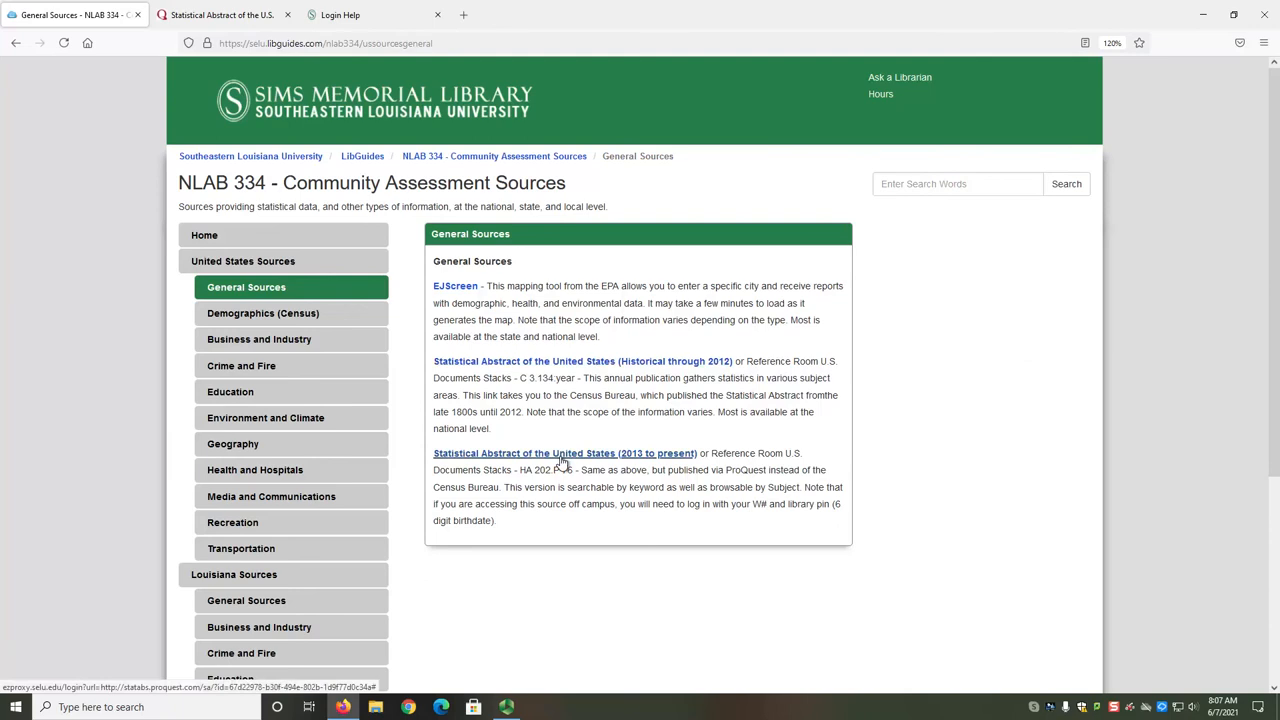
Step: View the census.gov Statistical Abstracts Series page and scroll through its editions
left_click(564, 452)
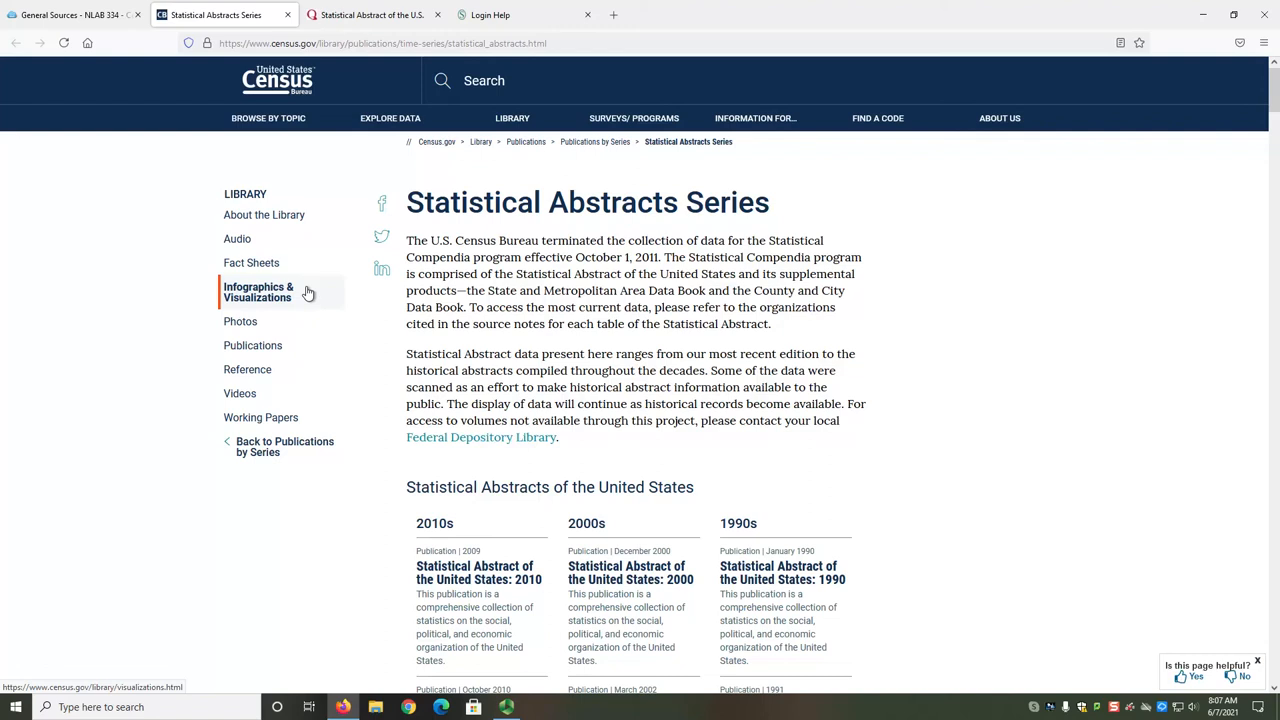
scroll("down", 3)
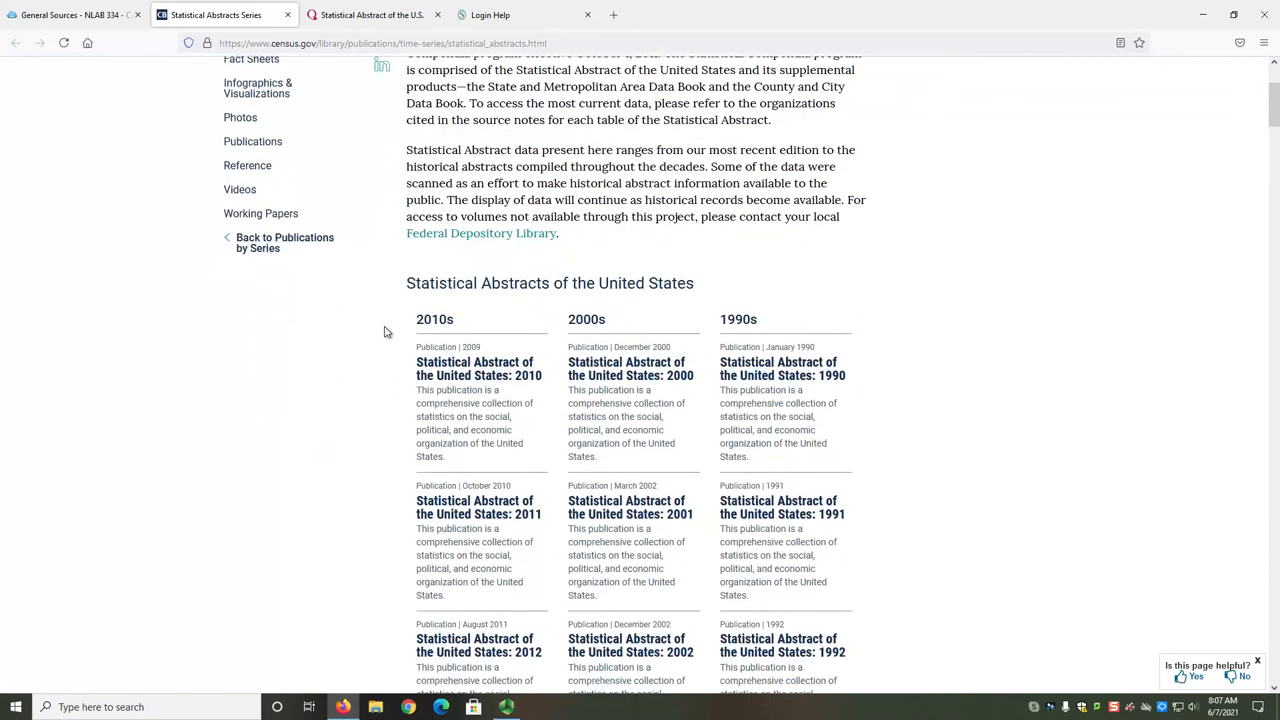
scroll("down", 3)
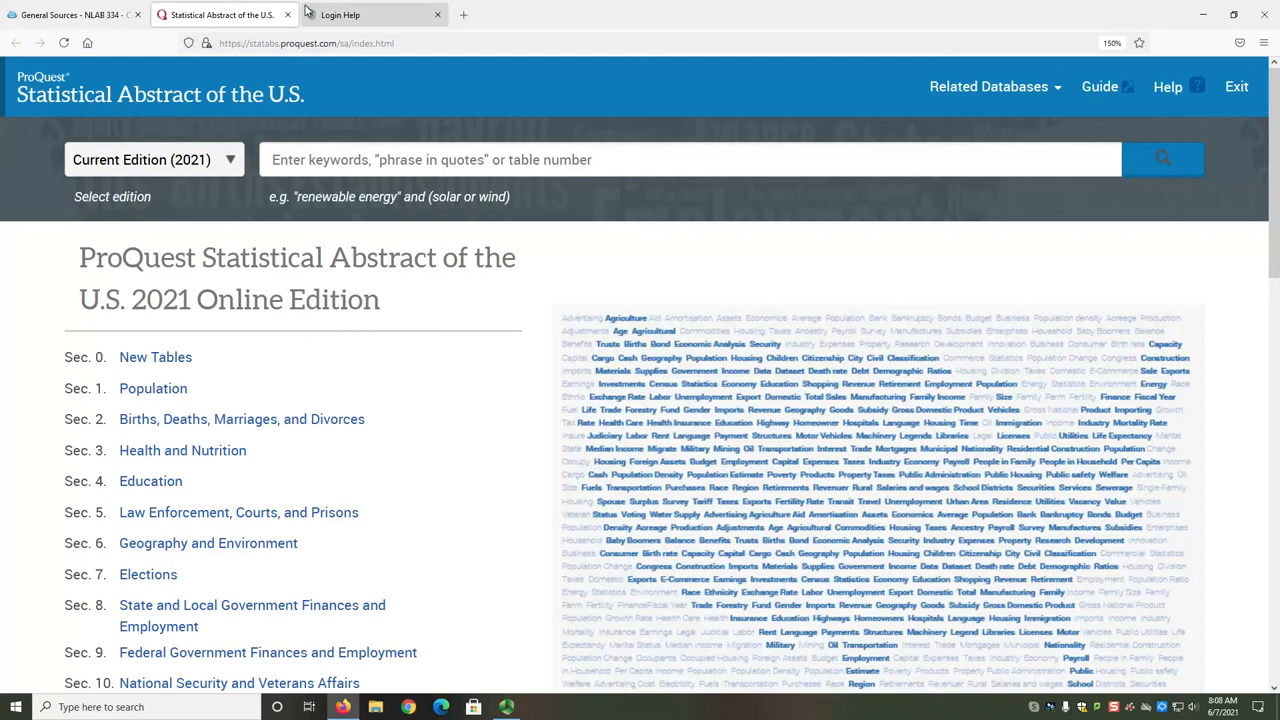
mouse_move(340, 14)
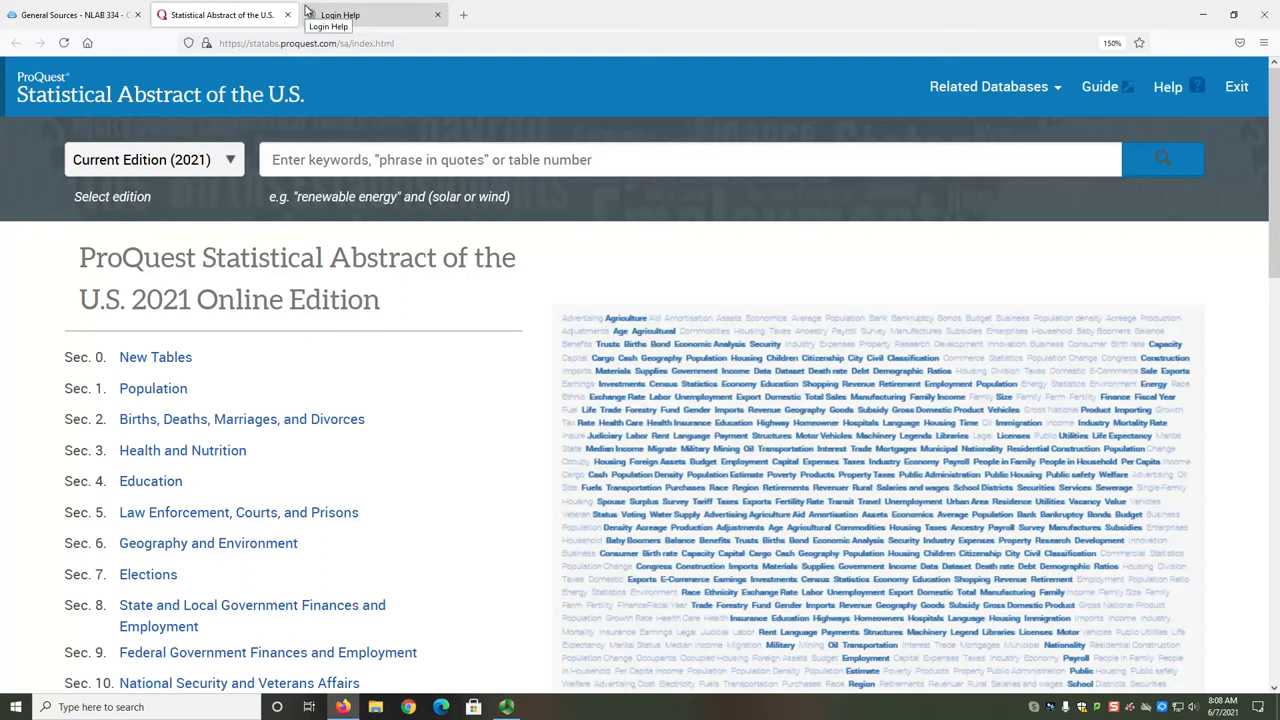
Step: Show the Login Help page with the W Number and date-of-birth login form
left_click(376, 14)
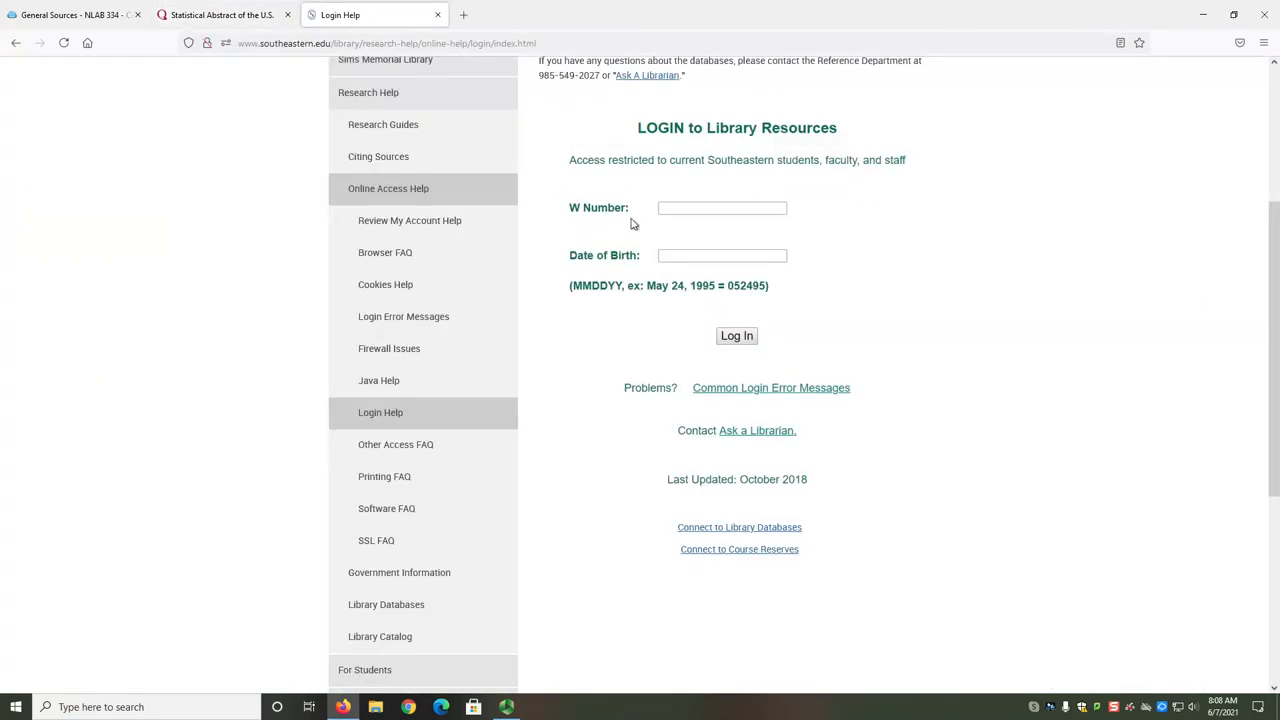
mouse_move(576, 224)
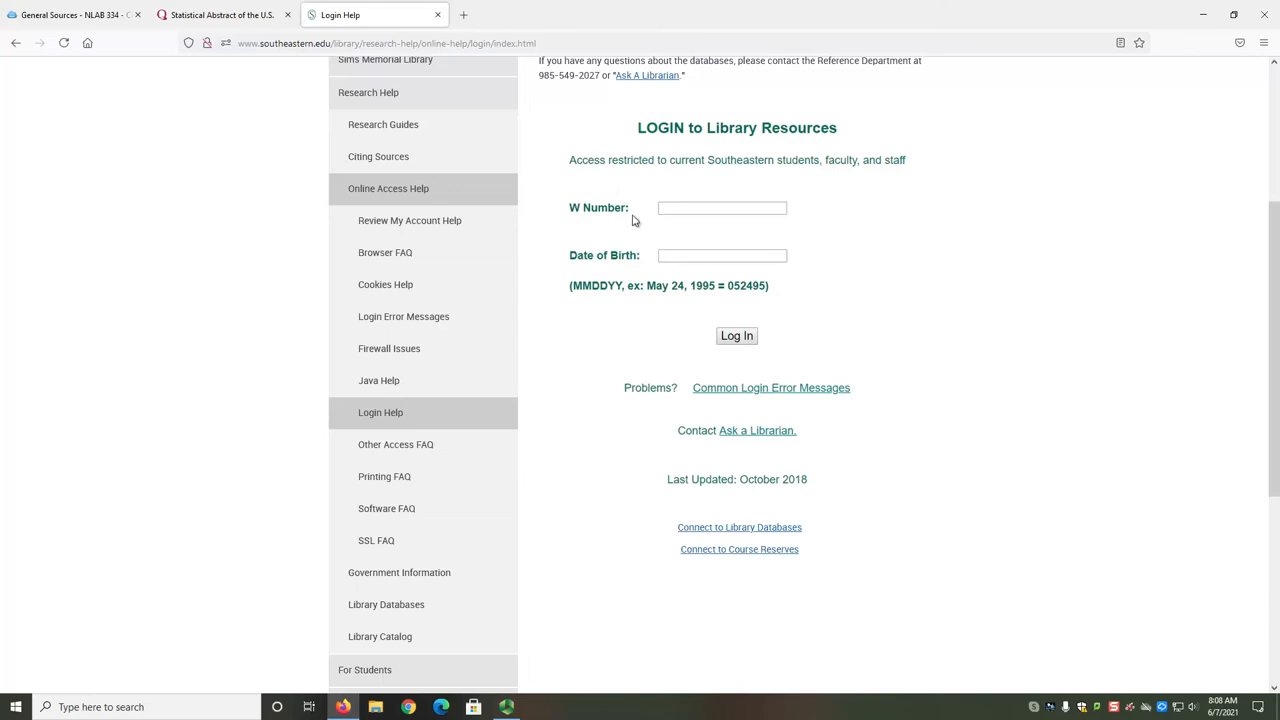
mouse_move(584, 268)
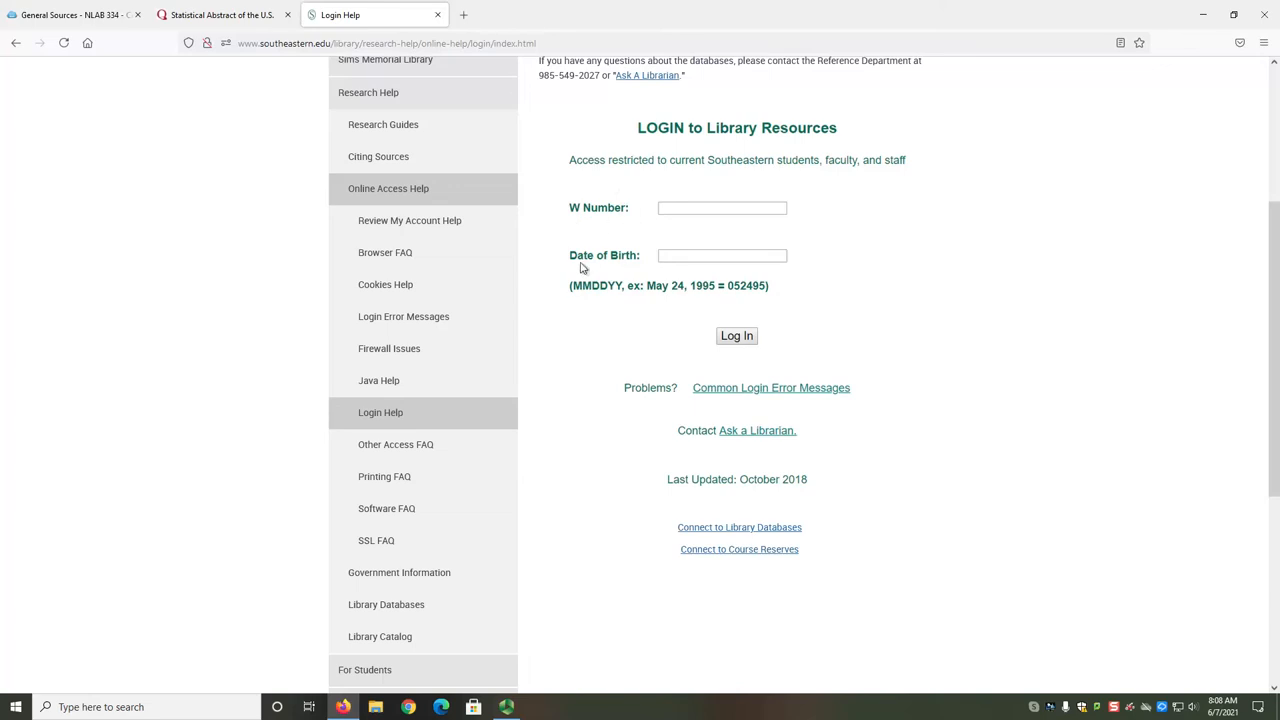
mouse_move(614, 272)
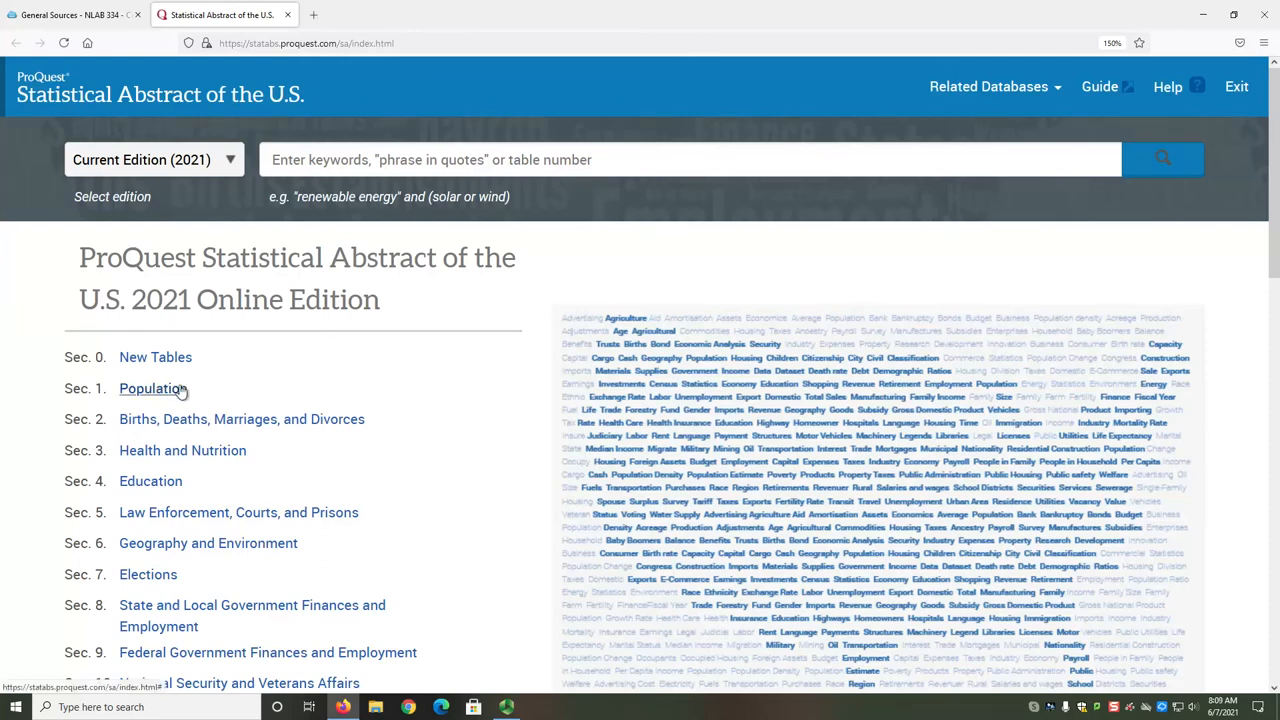
scroll("down", 3)
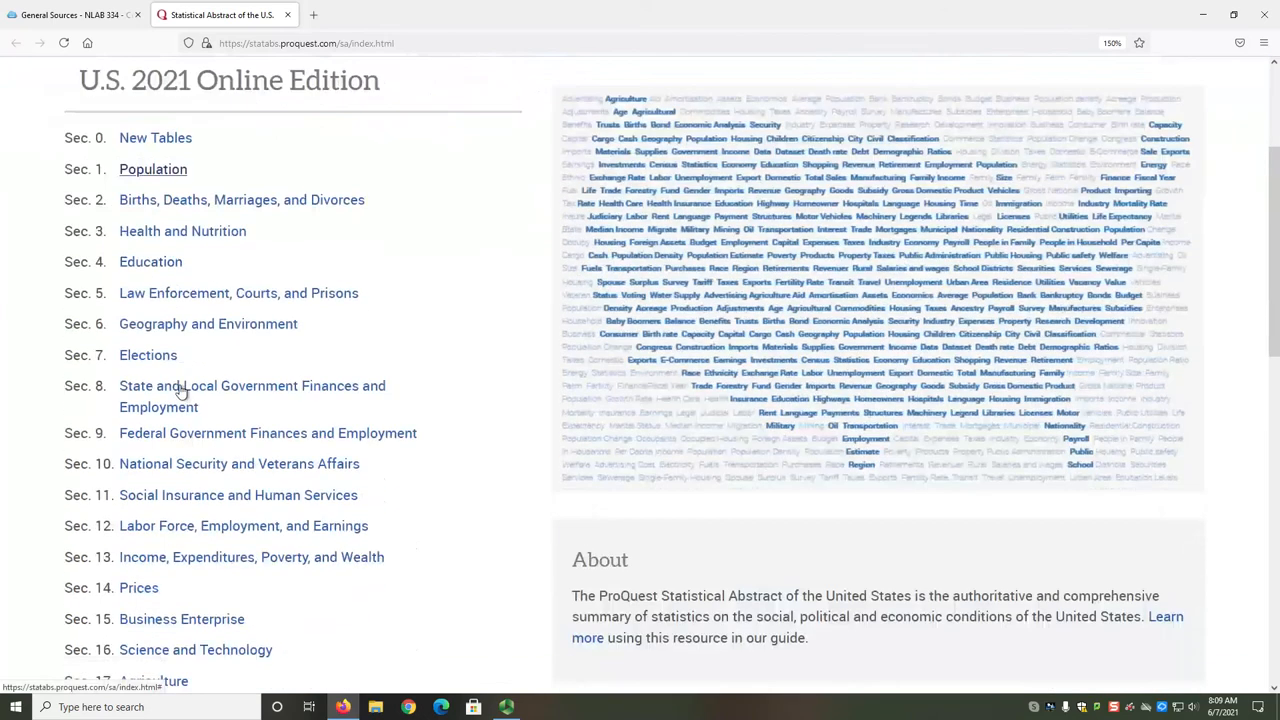
scroll("down", 3)
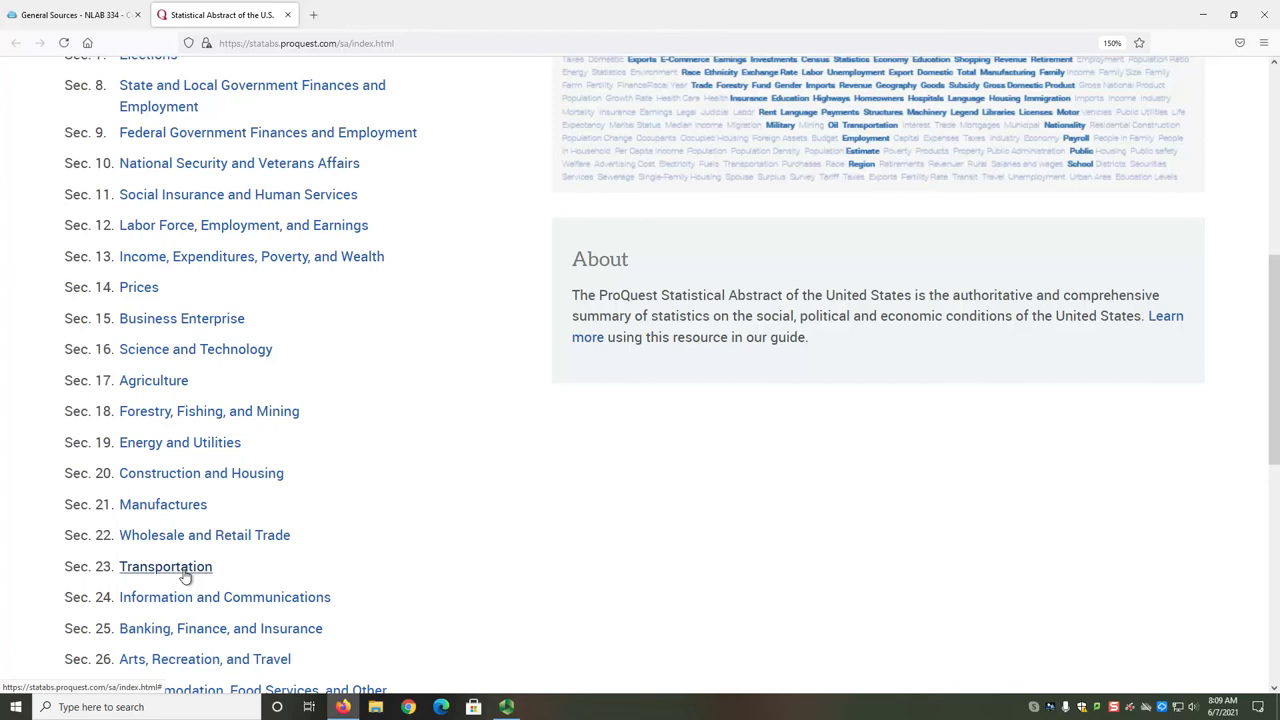
scroll("up", 3)
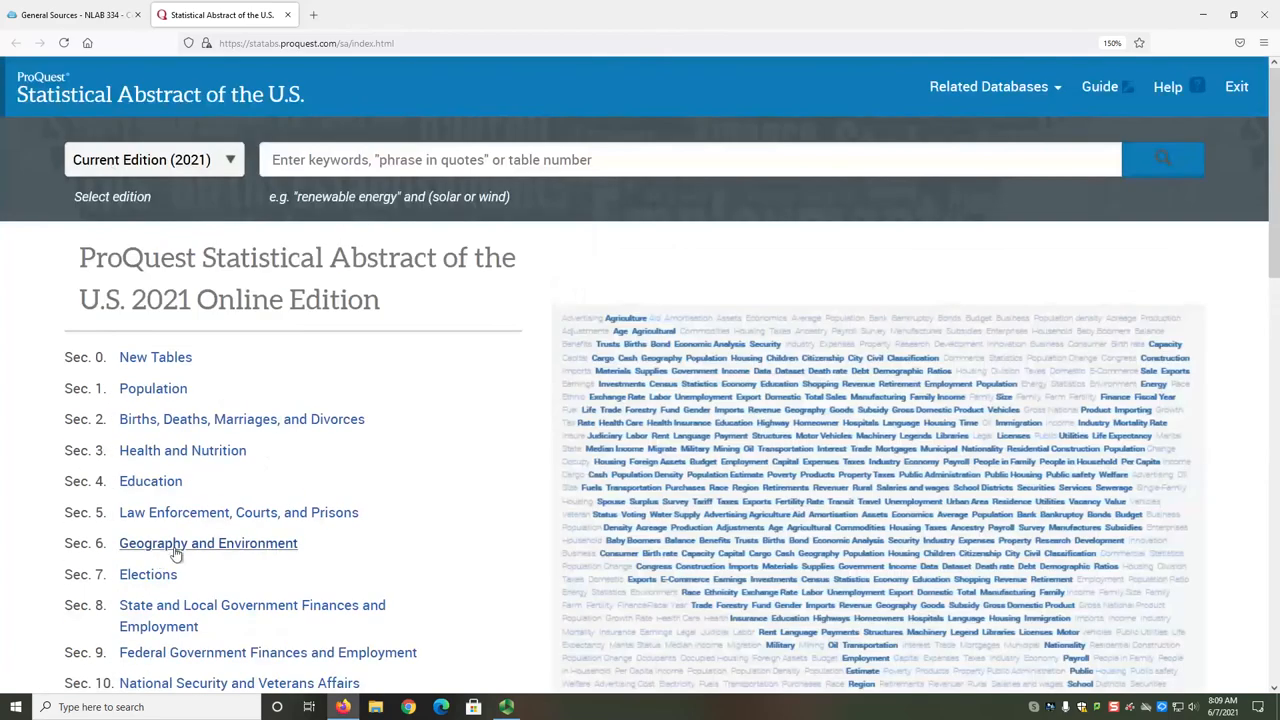
mouse_move(238, 512)
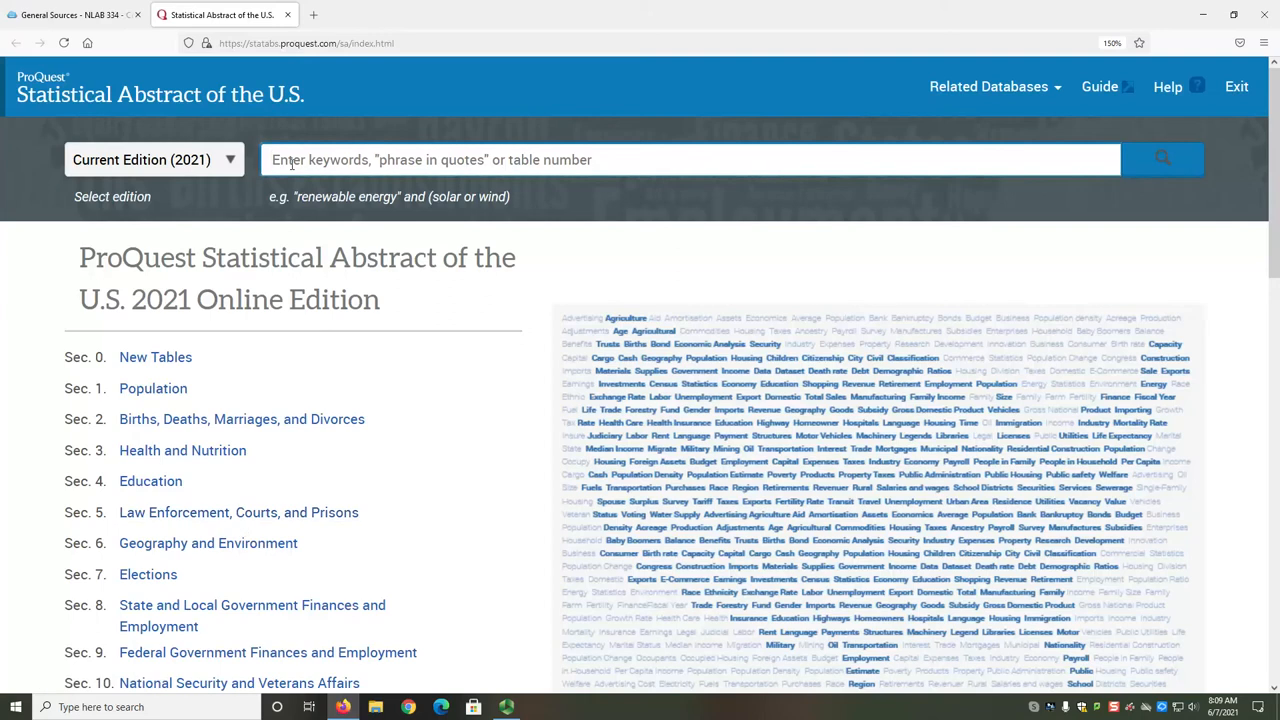
Step: Enter the quoted phrase "infant mortality" in the 2021 edition search box
type("\"")
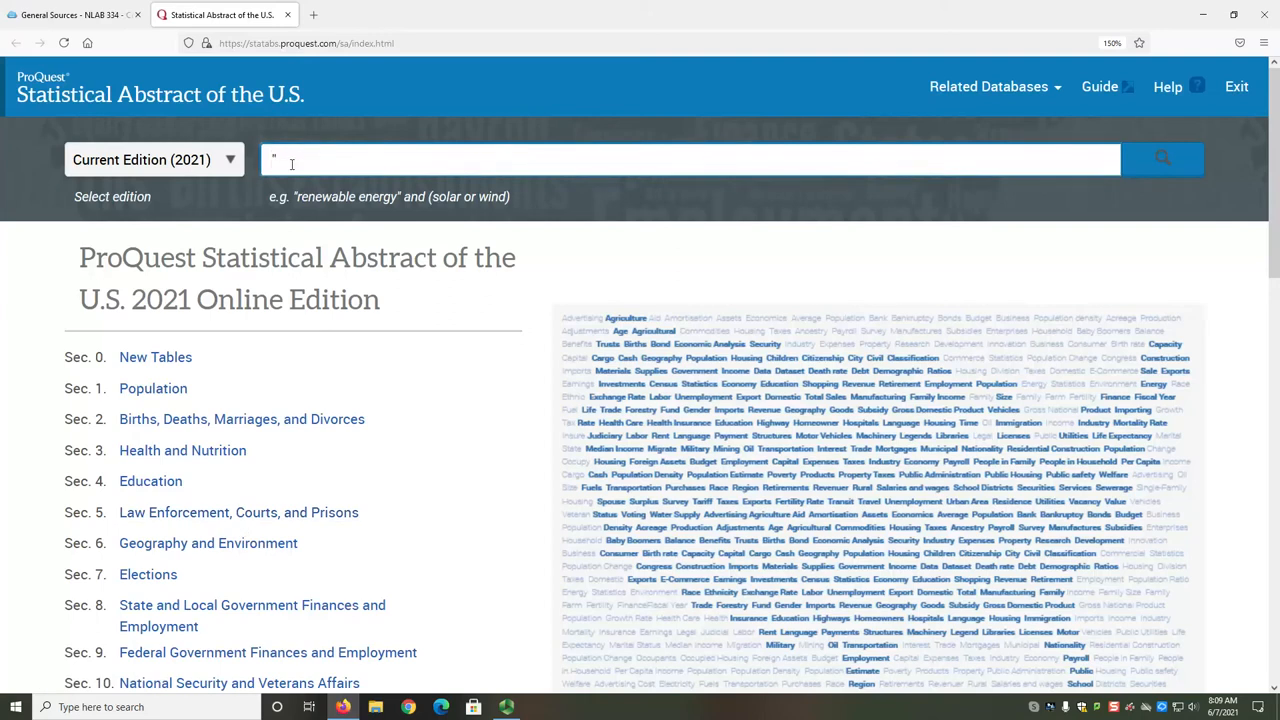
type("inf")
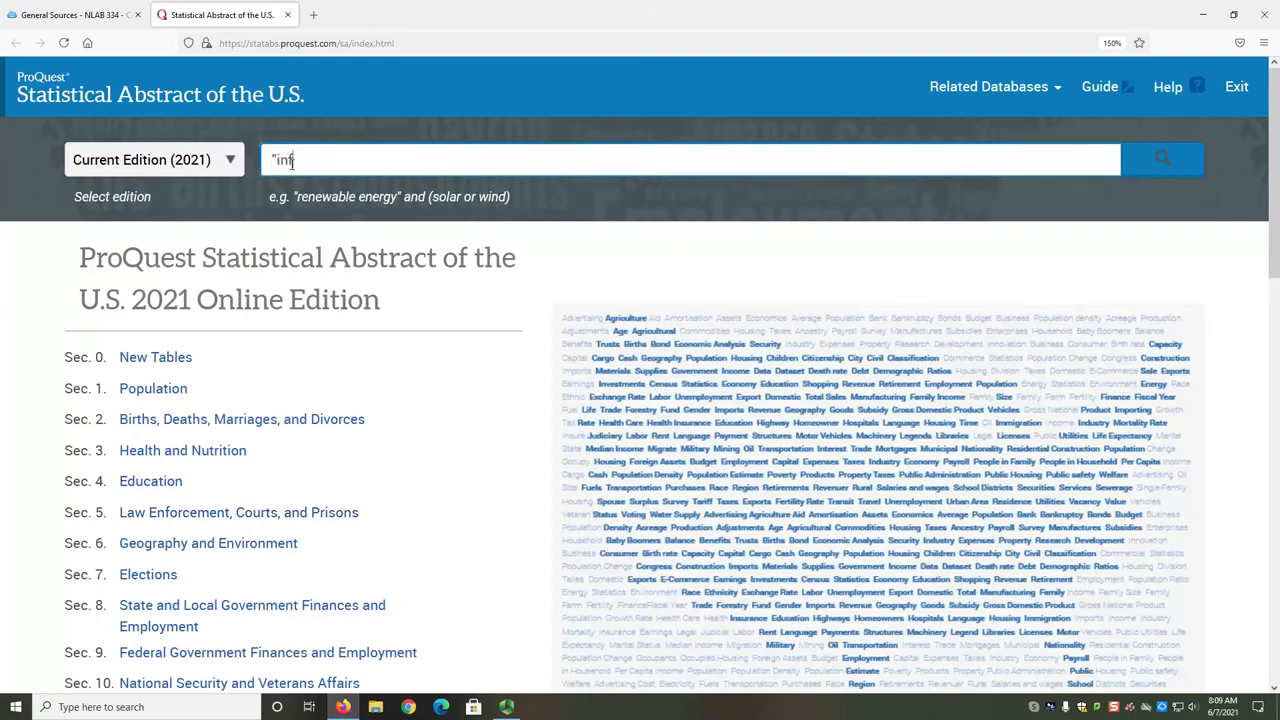
type("ant m")
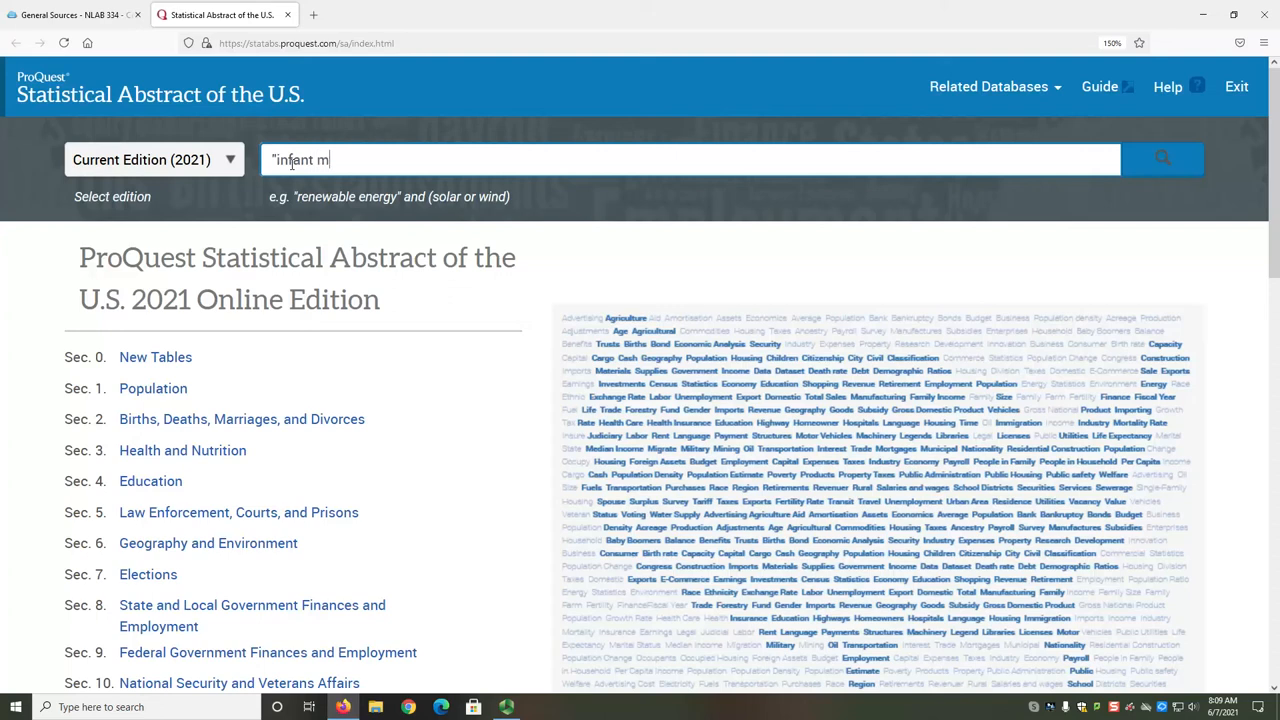
type("ortality")
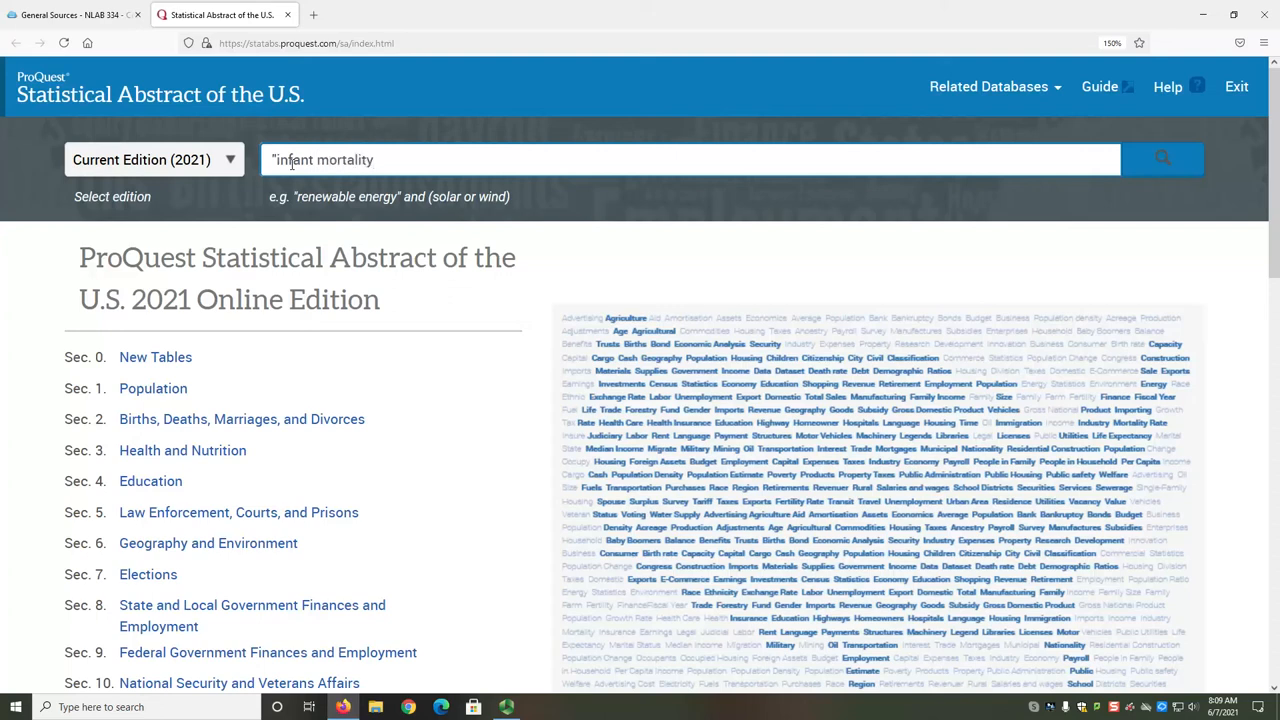
type("\"")
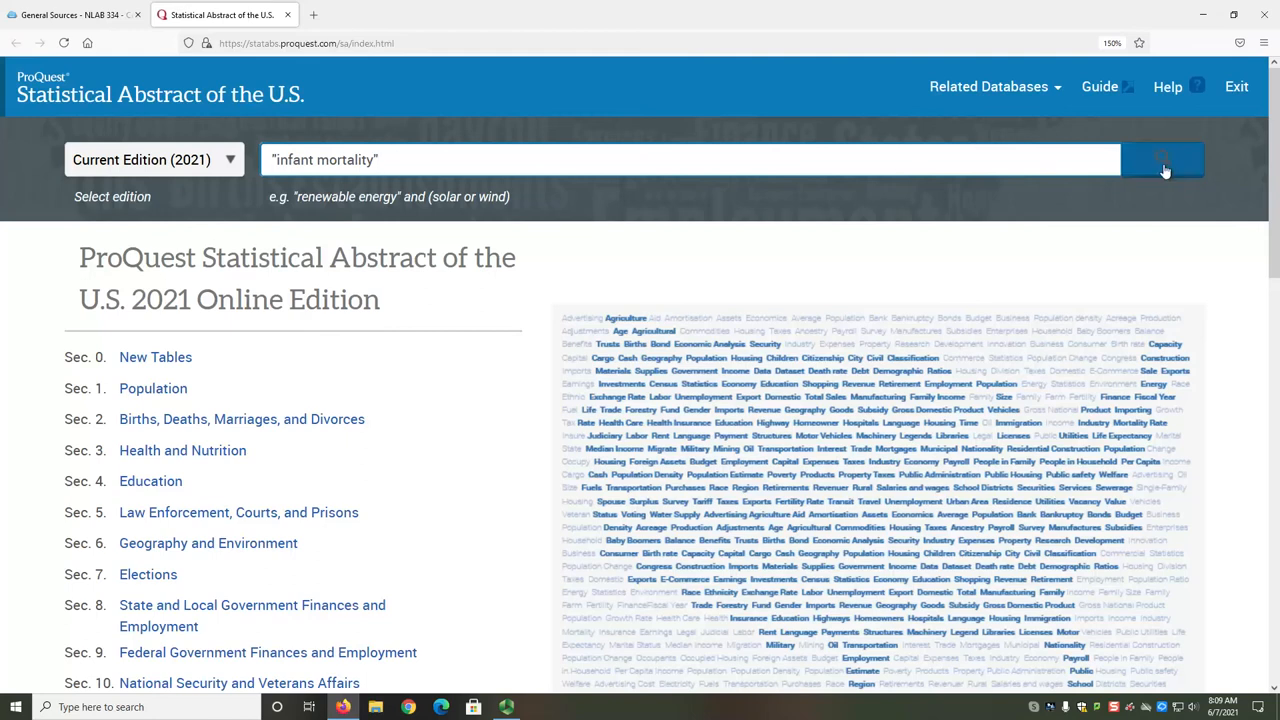
left_click(1162, 160)
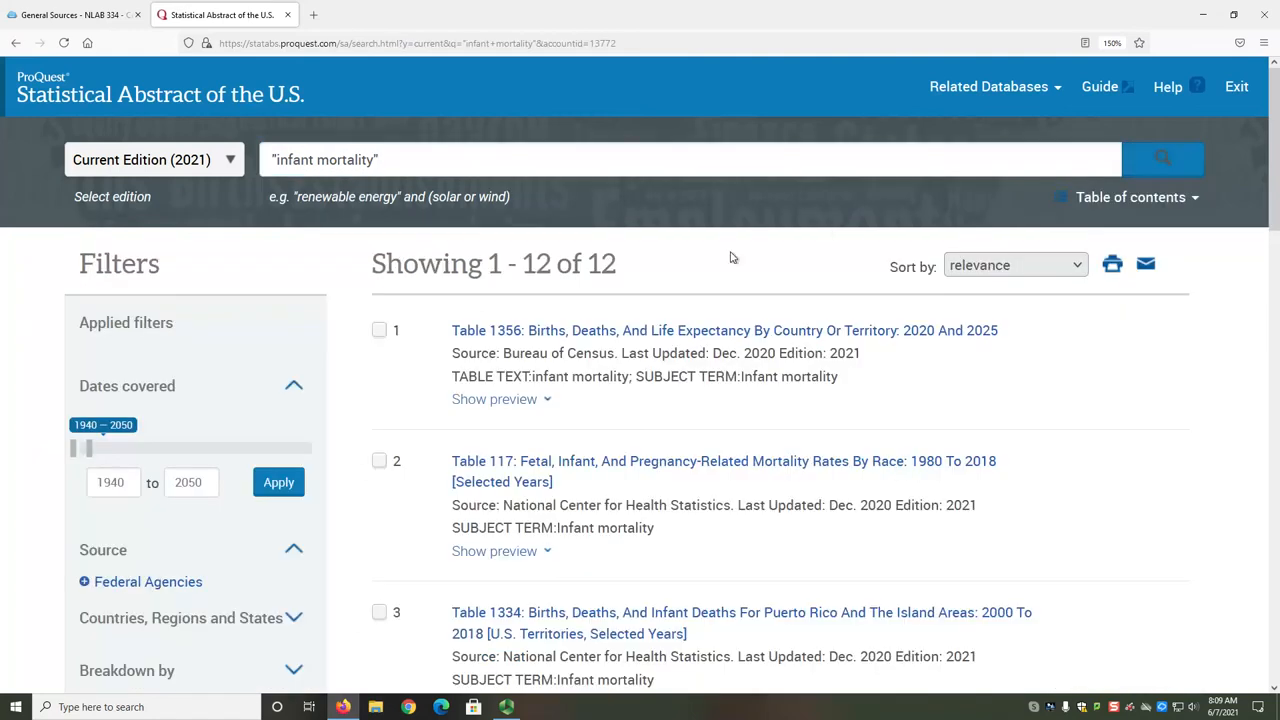
mouse_move(614, 288)
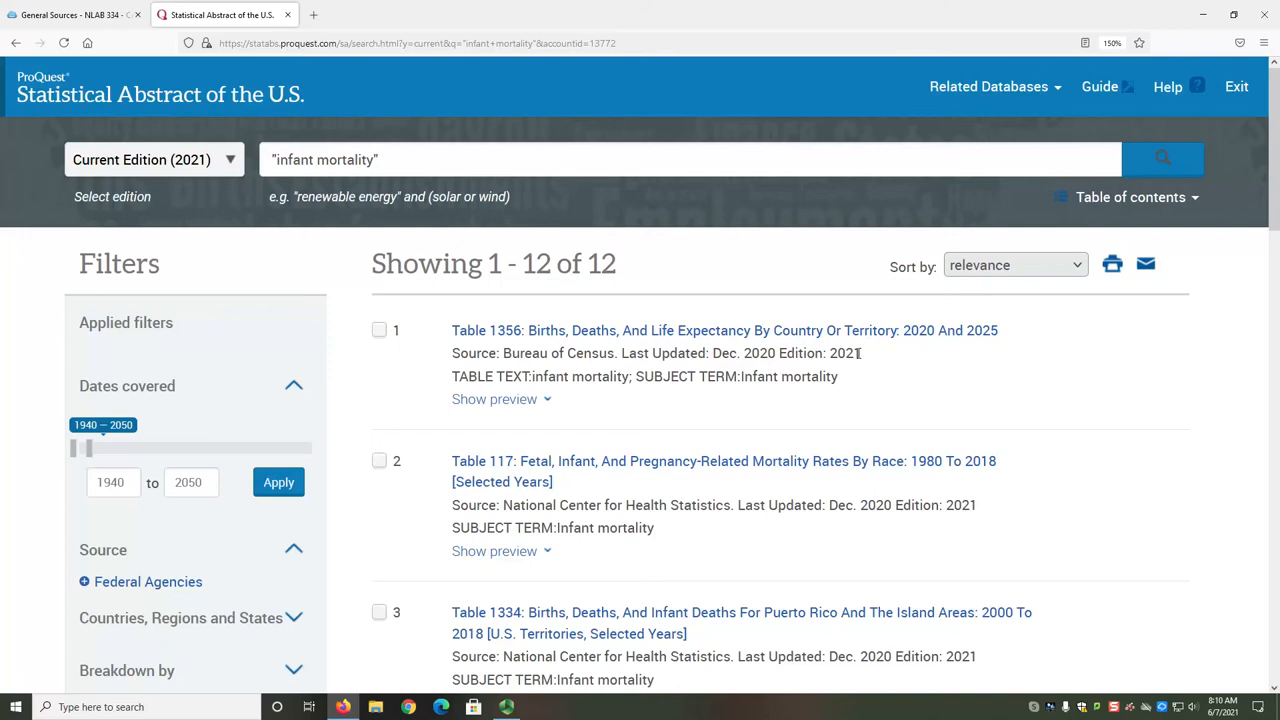
mouse_move(590, 330)
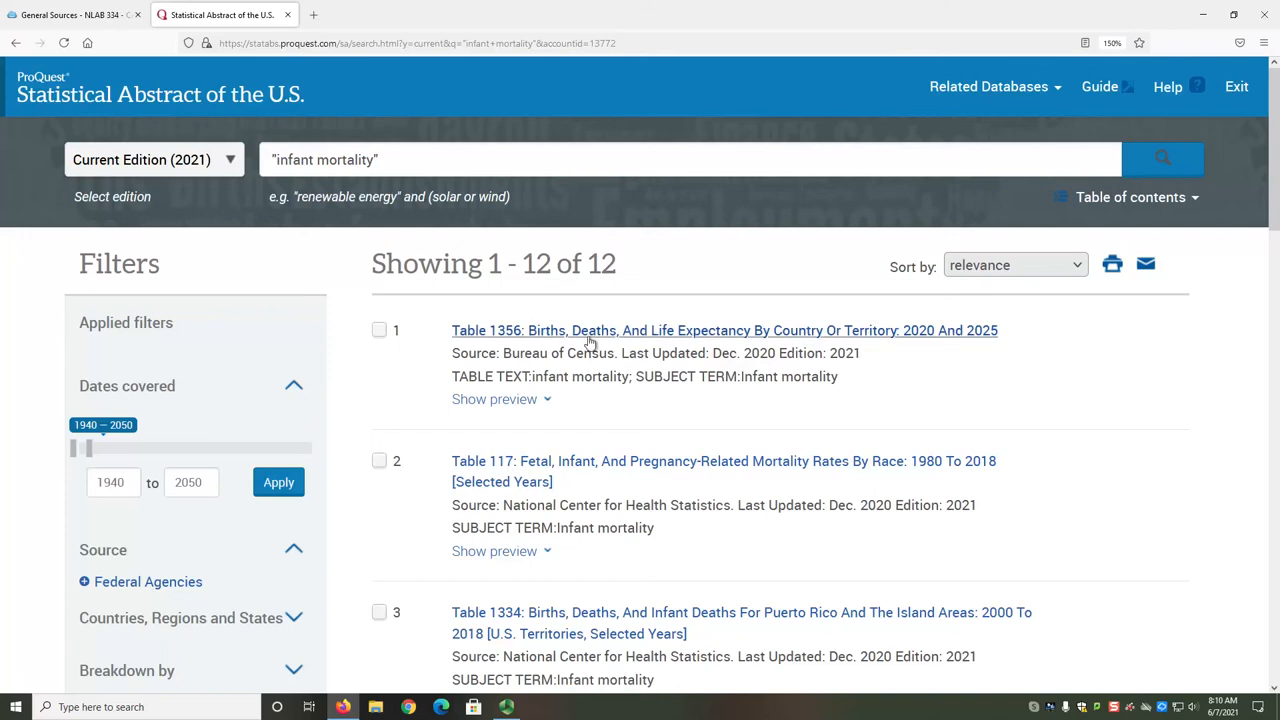
double_click(534, 352)
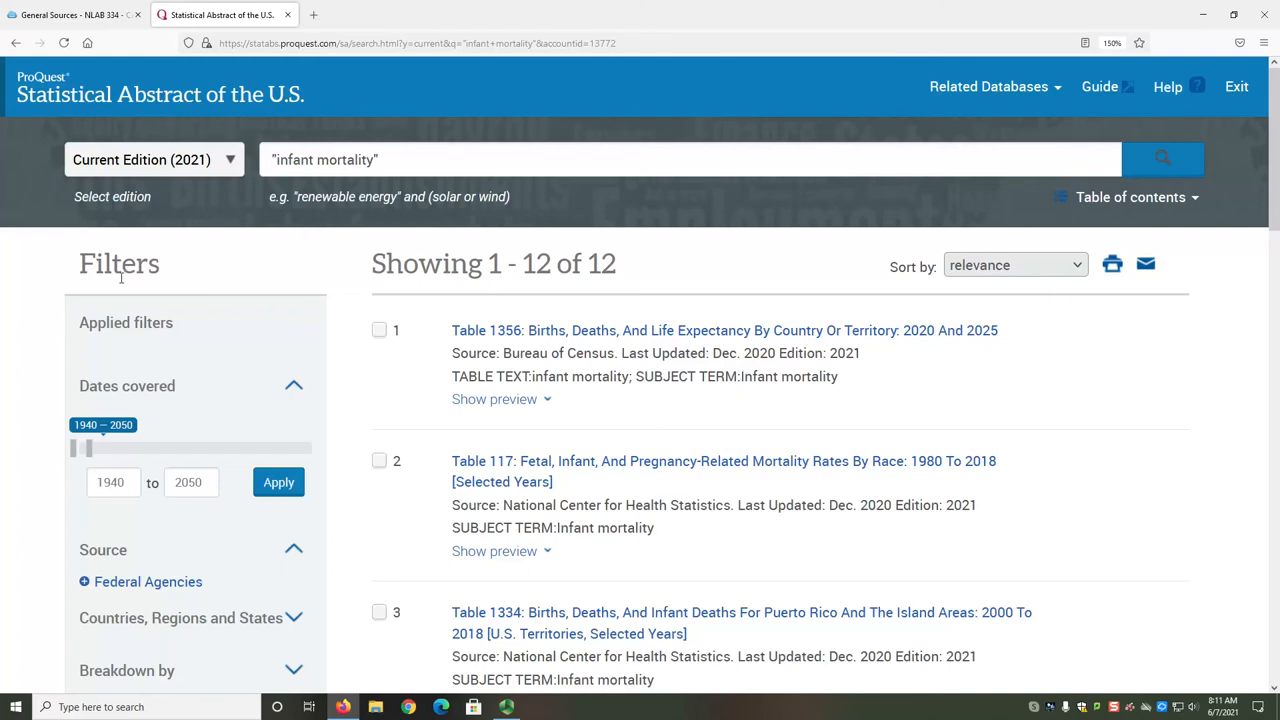
Step: Filter the infant mortality results by Breakdown by: state(1), leaving Table 118
scroll("down", 3)
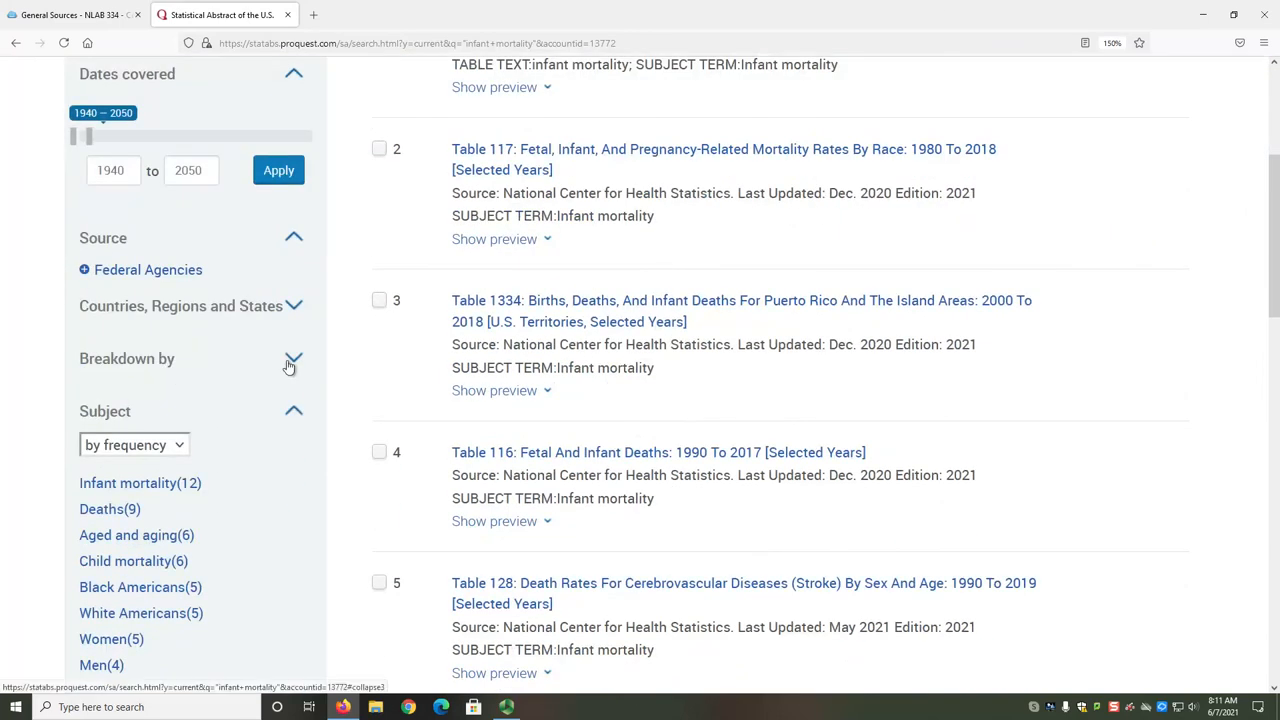
left_click(294, 358)
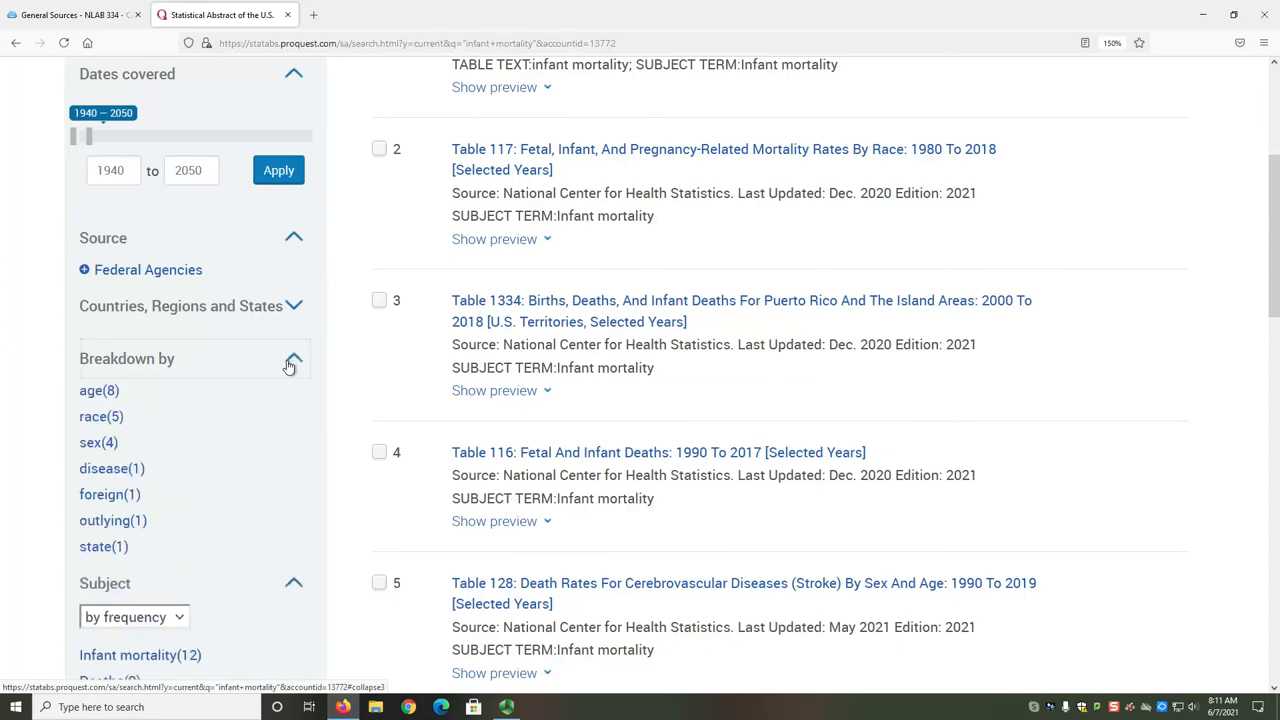
mouse_move(282, 362)
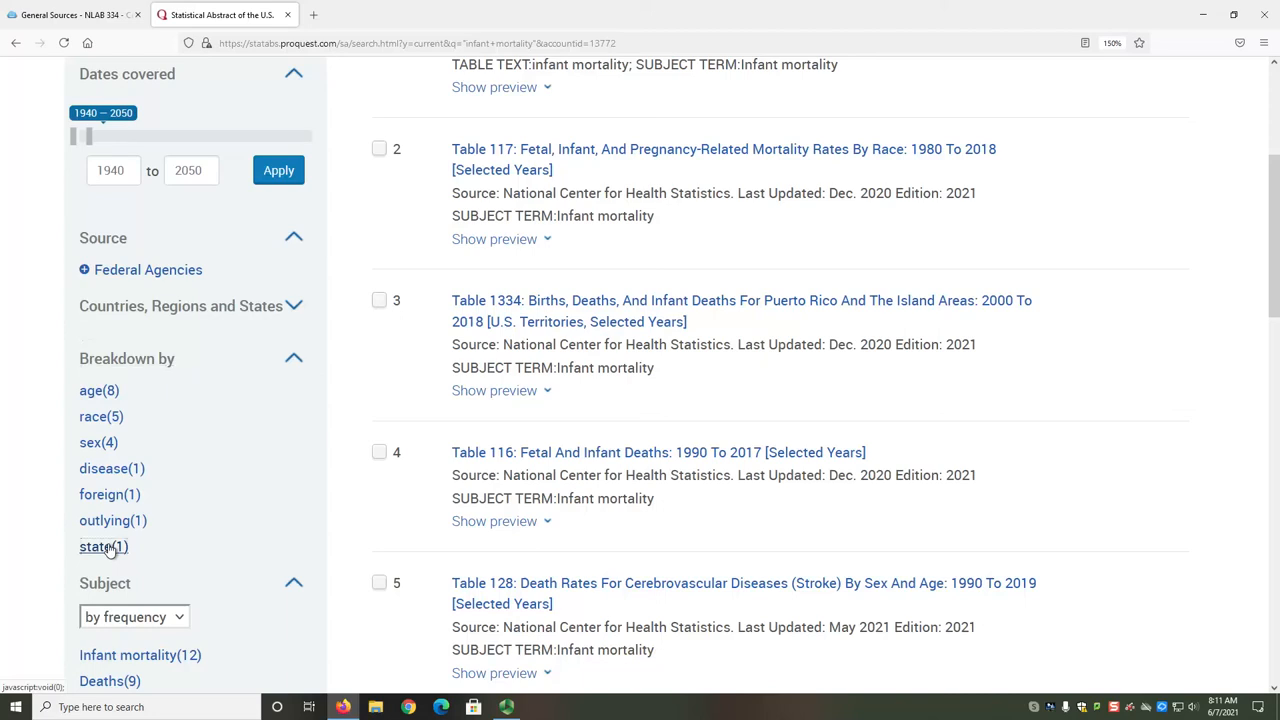
left_click(96, 546)
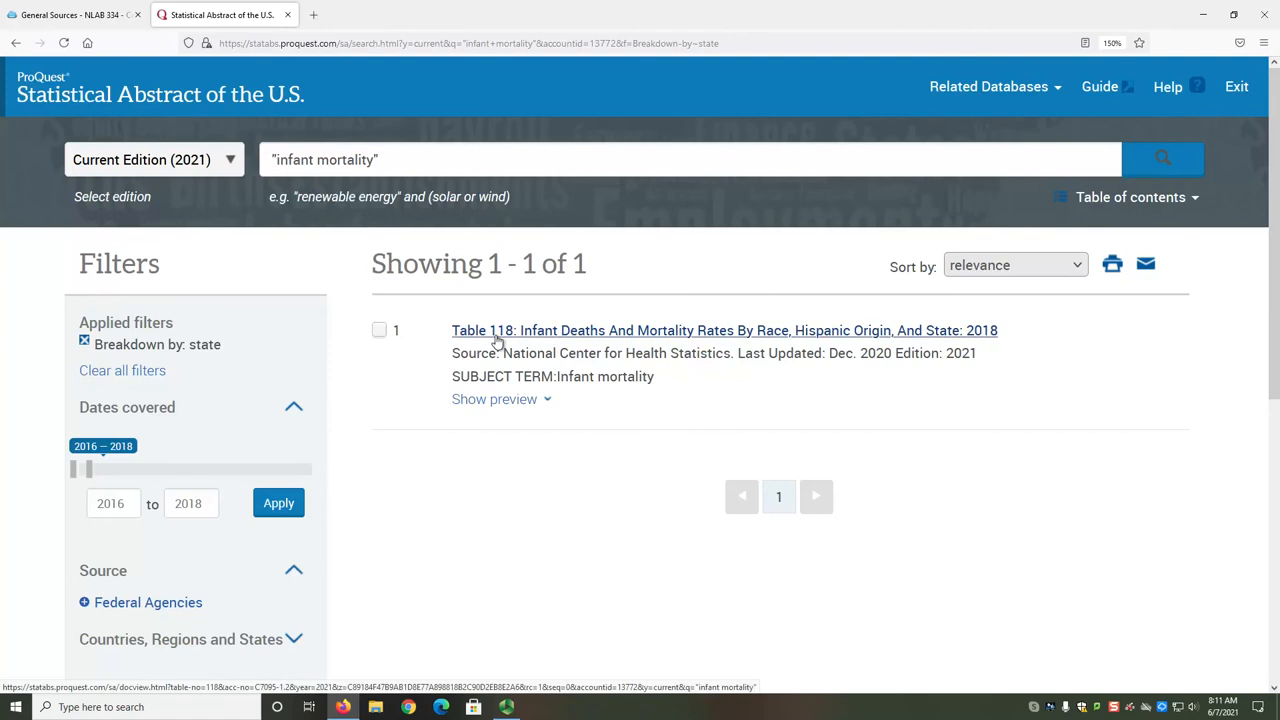
Step: Display Table 118's 2018 infant deaths and mortality rates and scroll through the state rows
left_click(724, 330)
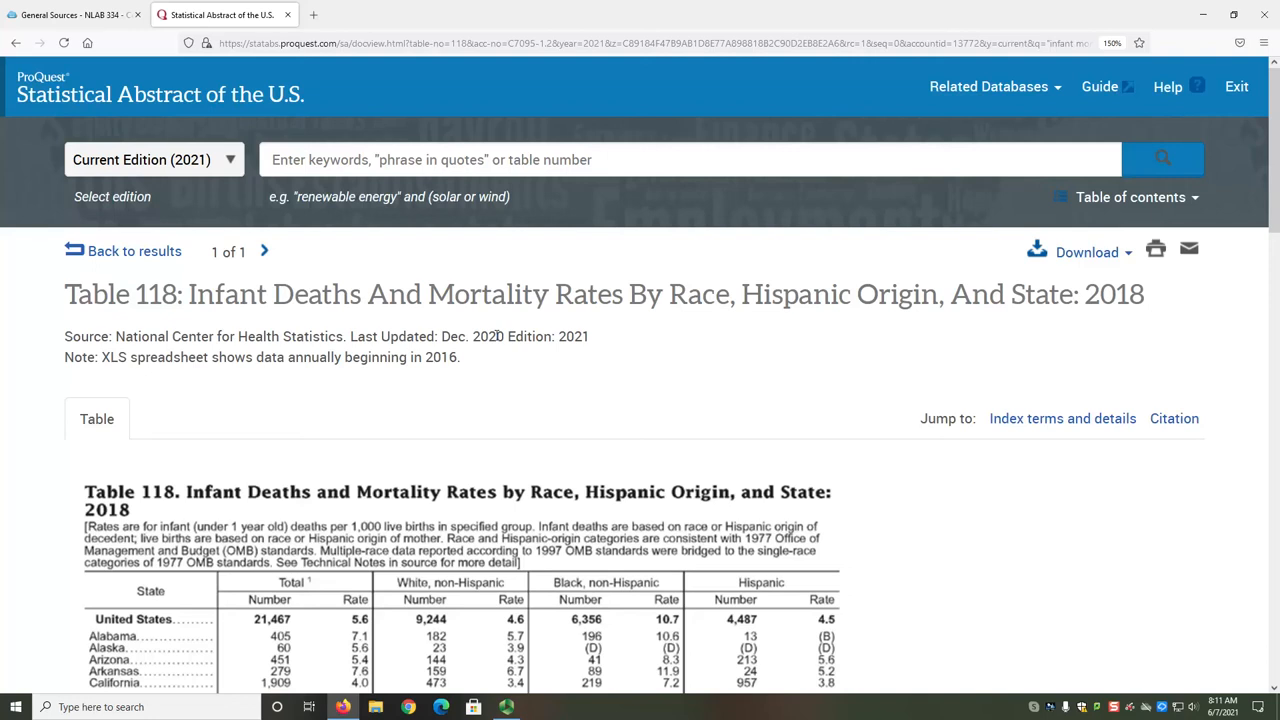
mouse_move(1086, 252)
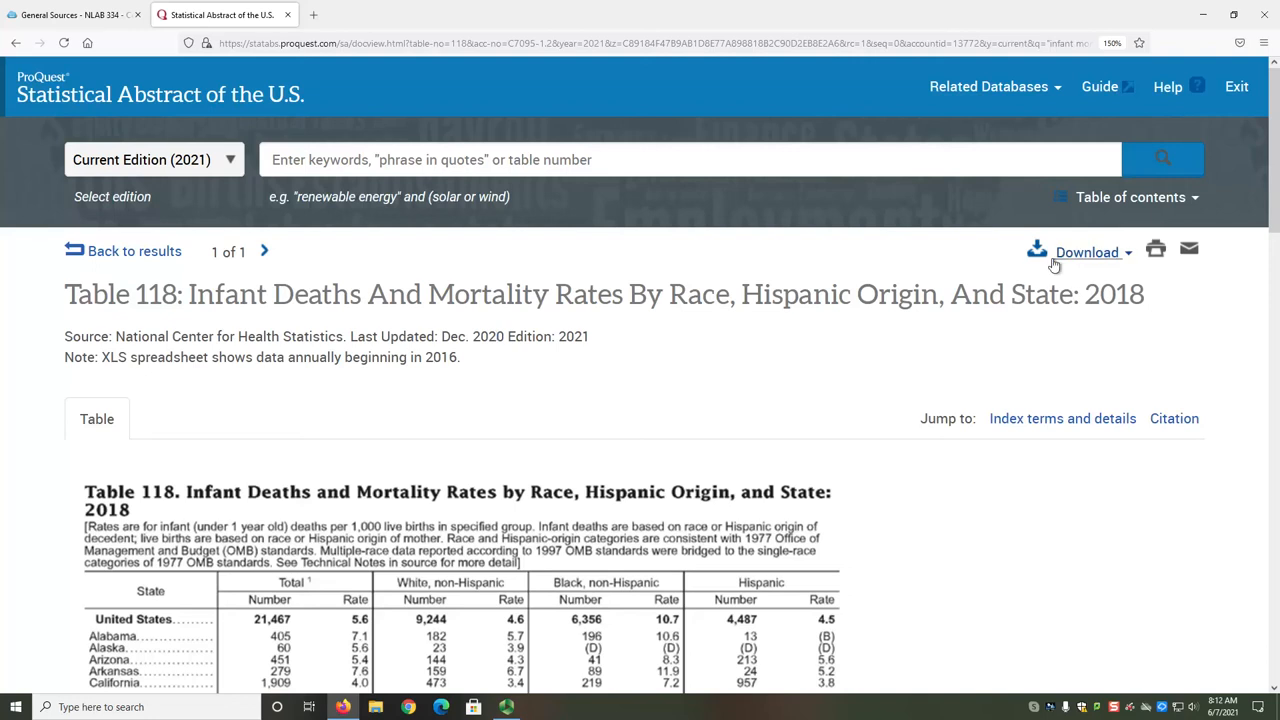
mouse_move(1188, 250)
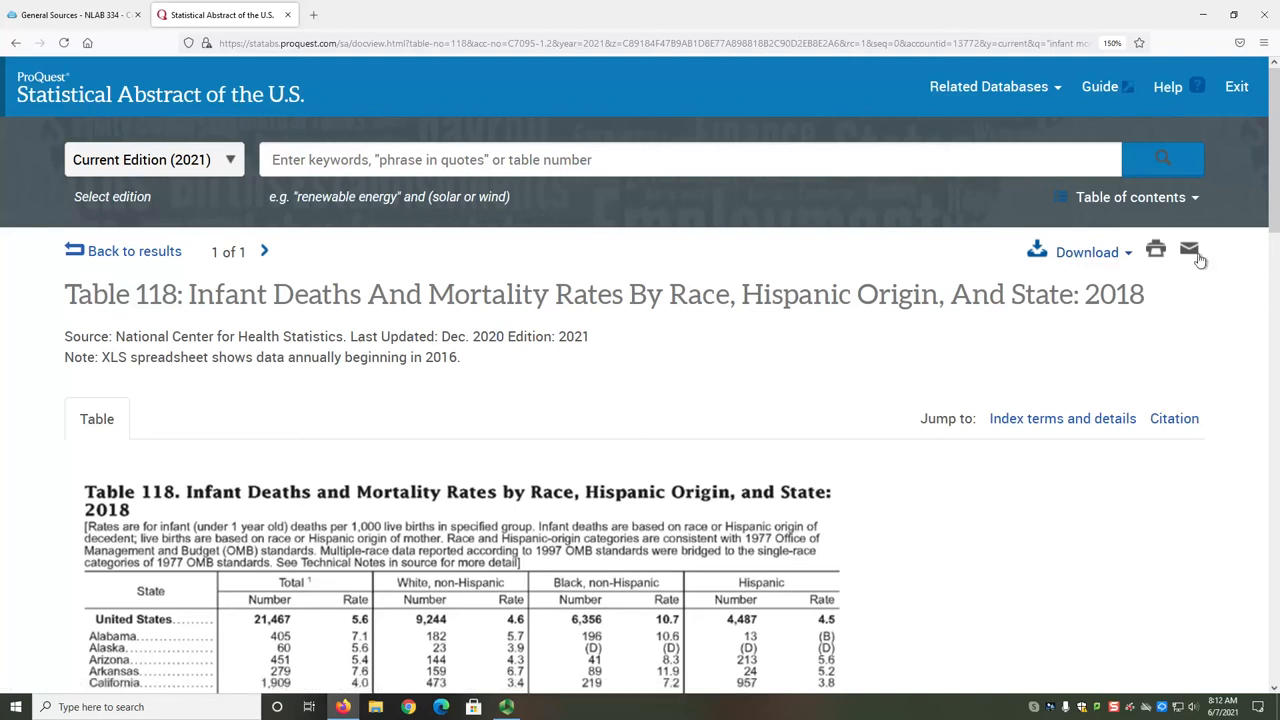
scroll("down", 3)
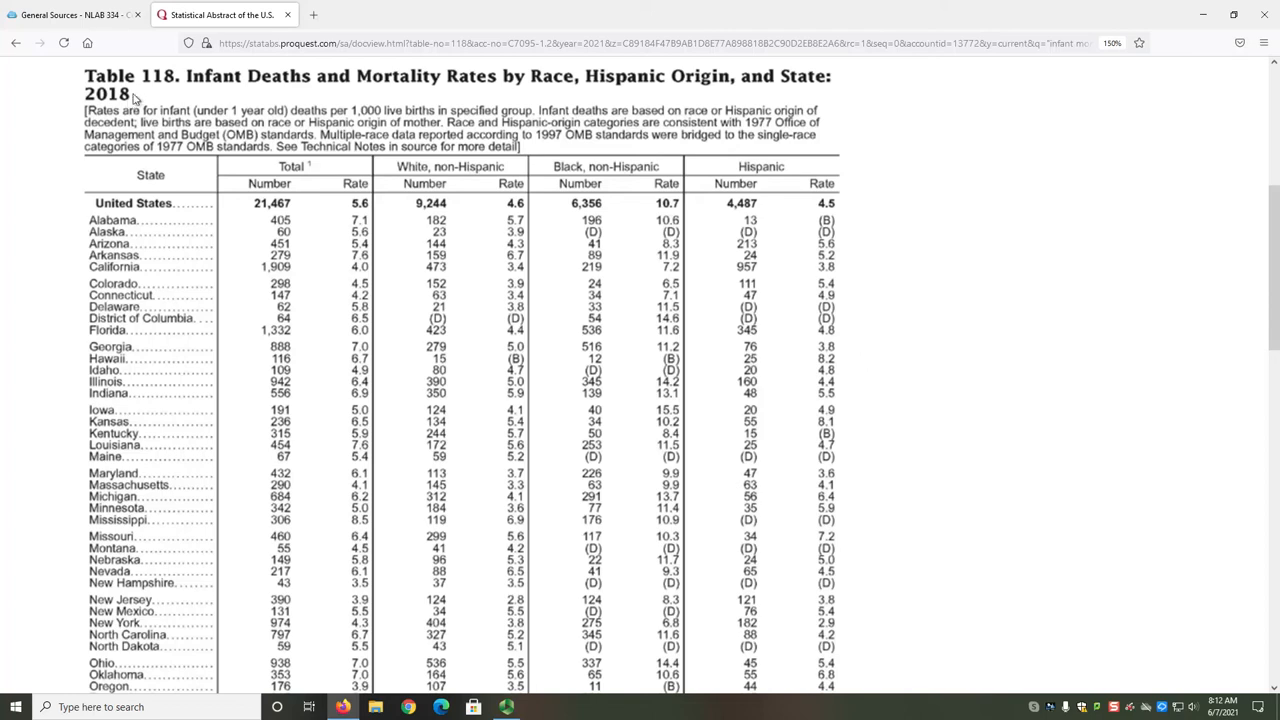
mouse_move(186, 92)
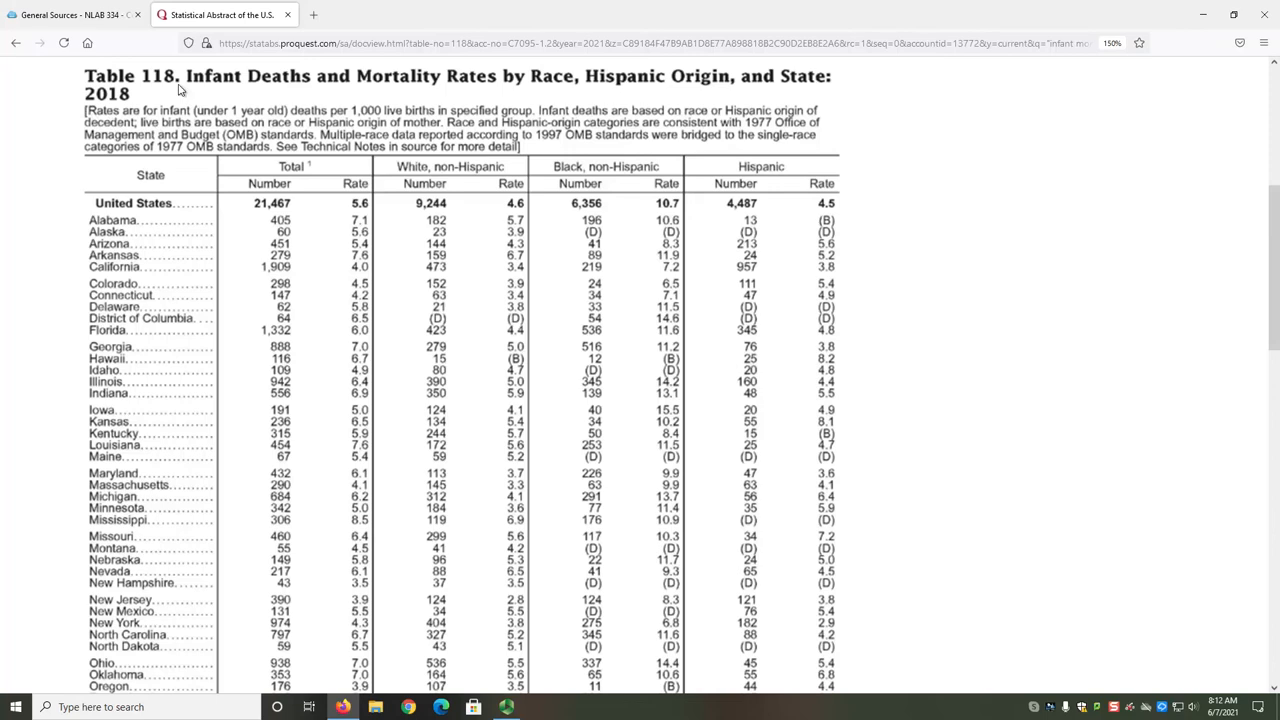
scroll("up", 3)
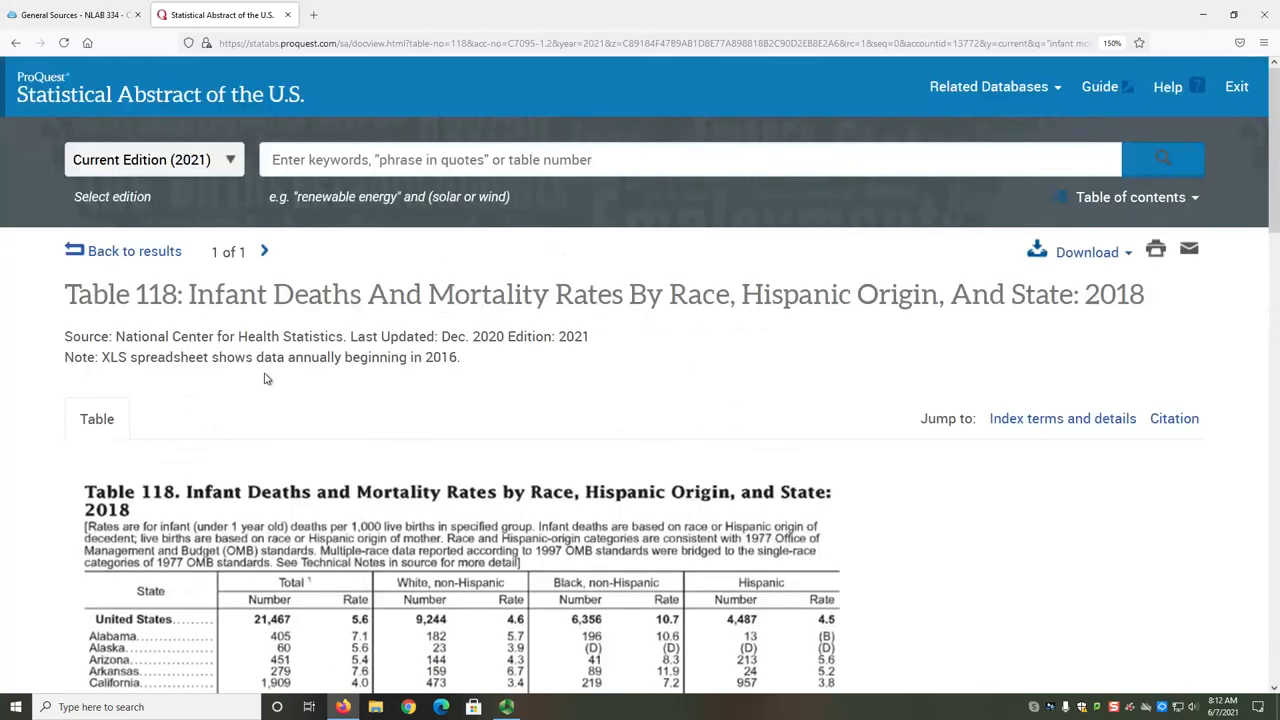
double_click(368, 336)
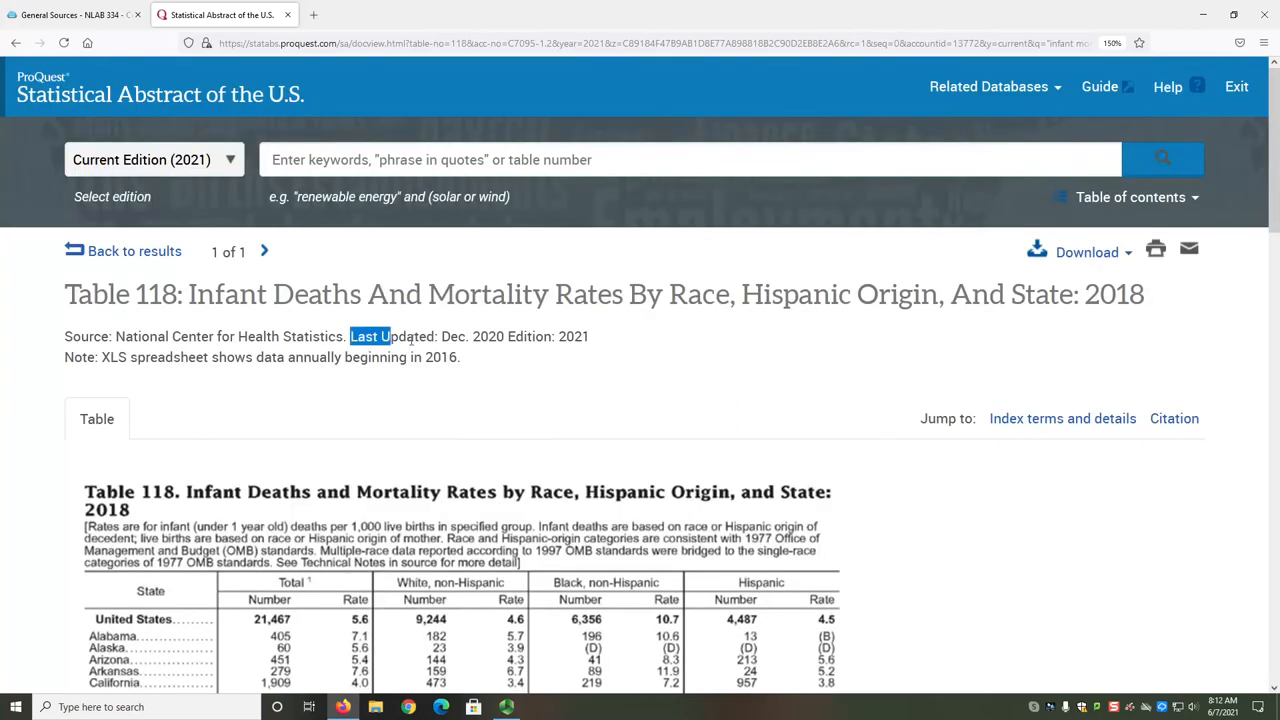
left_click_drag(350, 336, 504, 336)
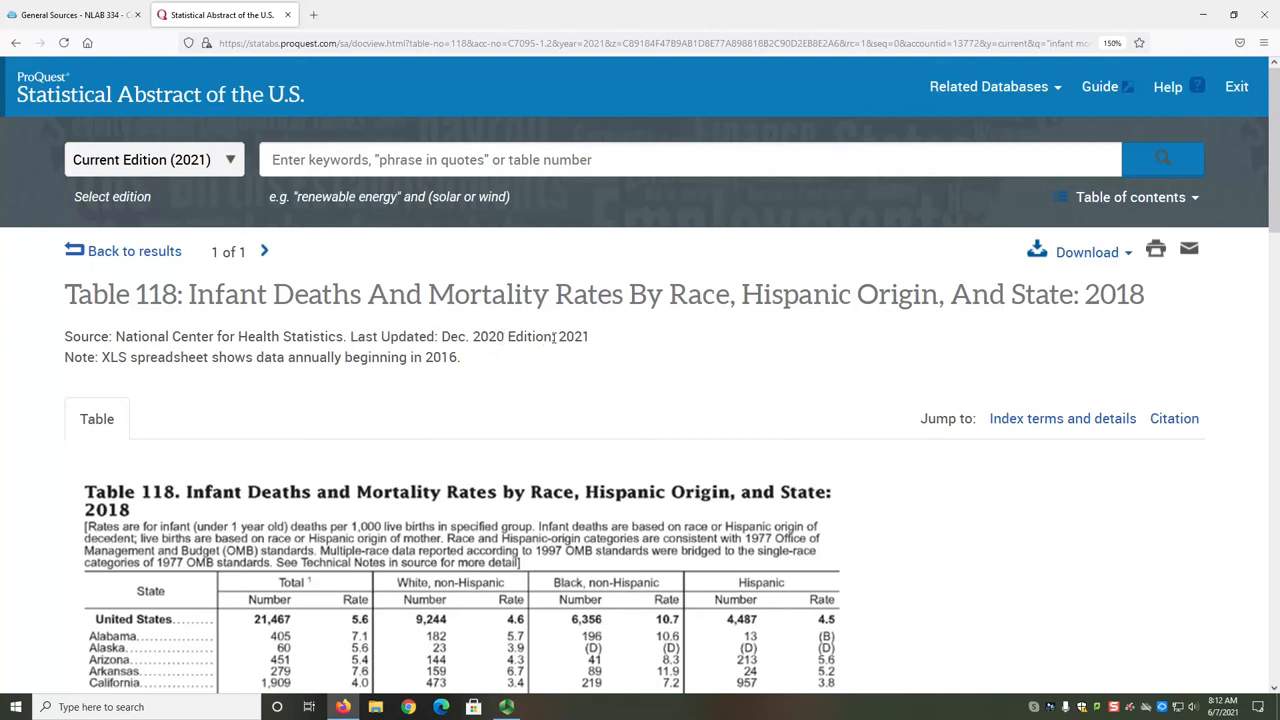
double_click(572, 336)
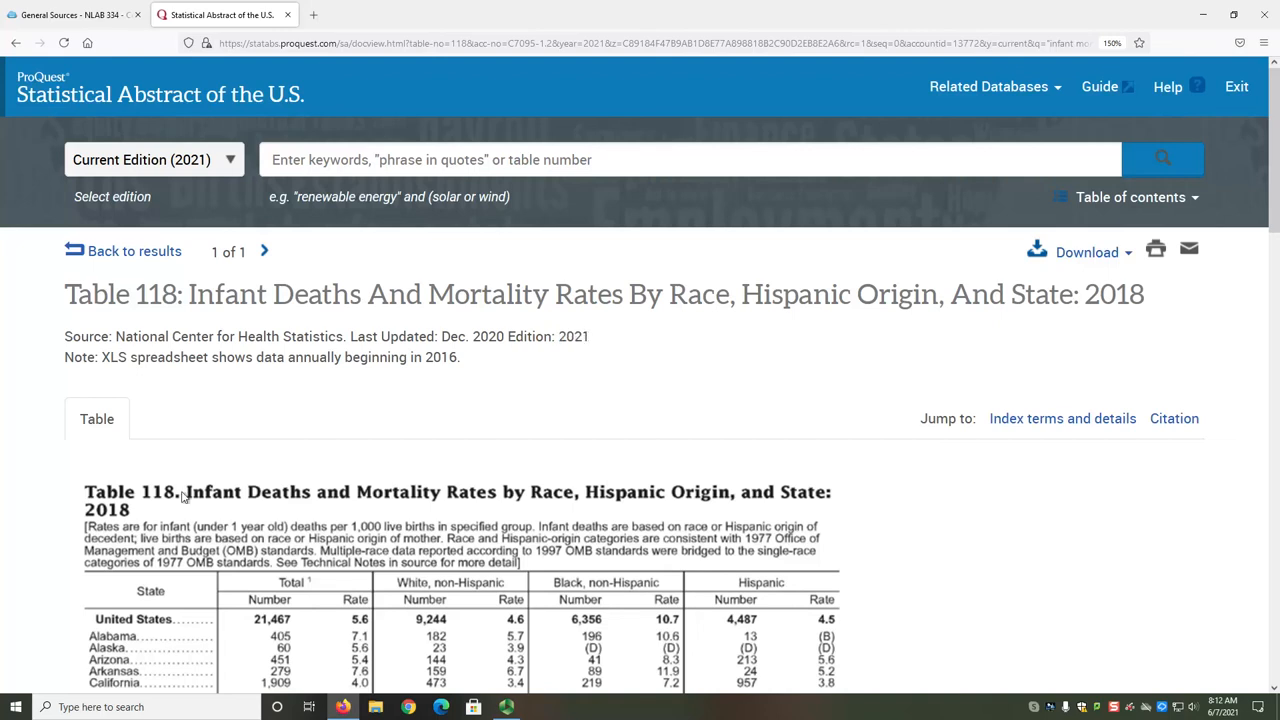
mouse_move(130, 520)
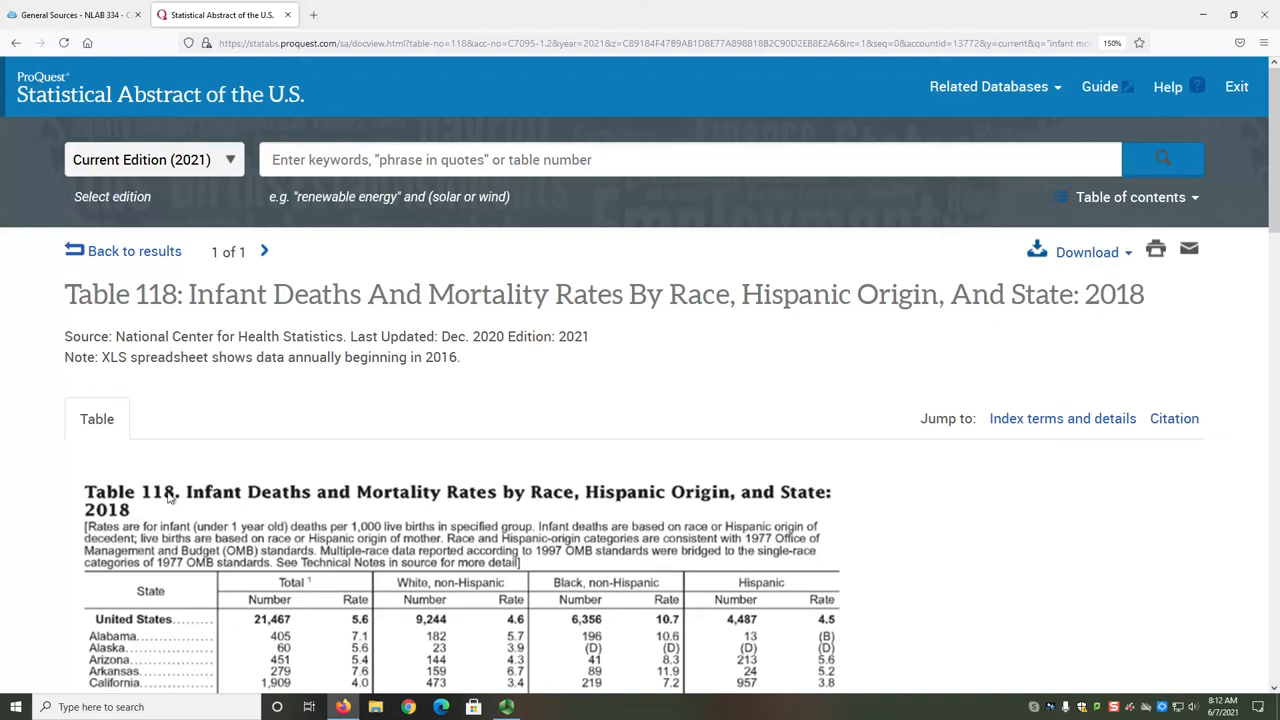
mouse_move(392, 424)
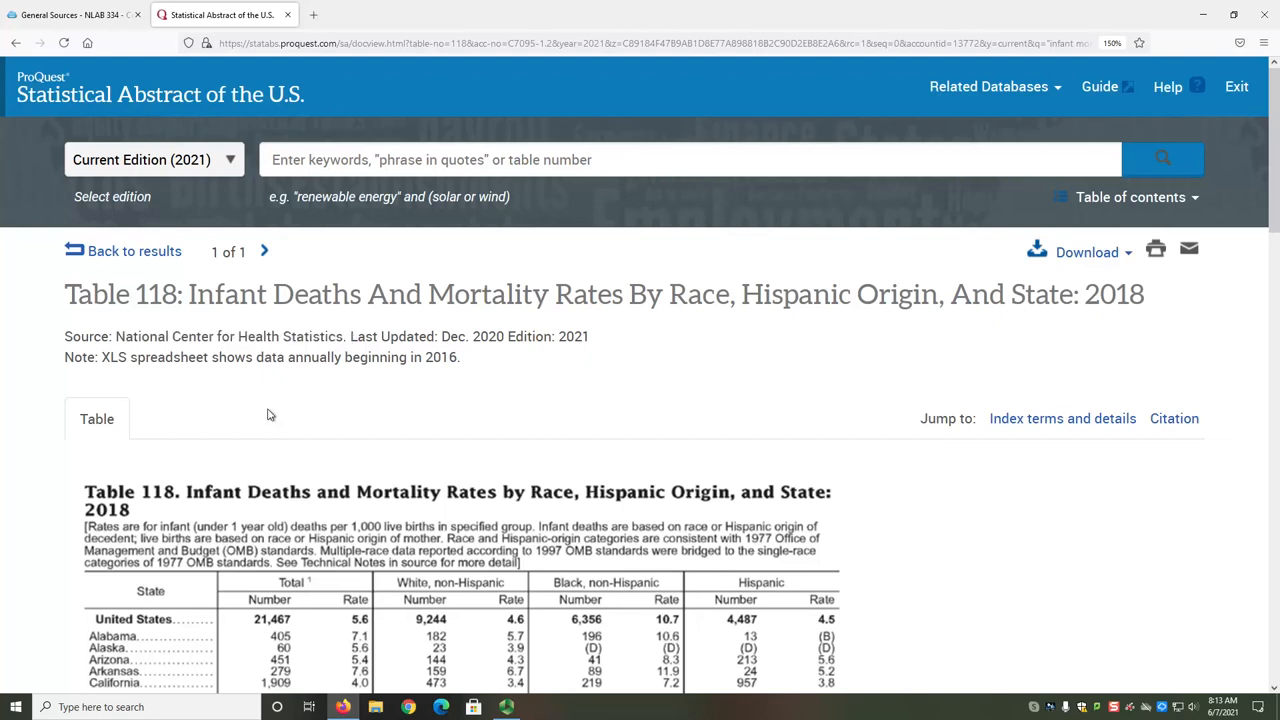
scroll("down", 3)
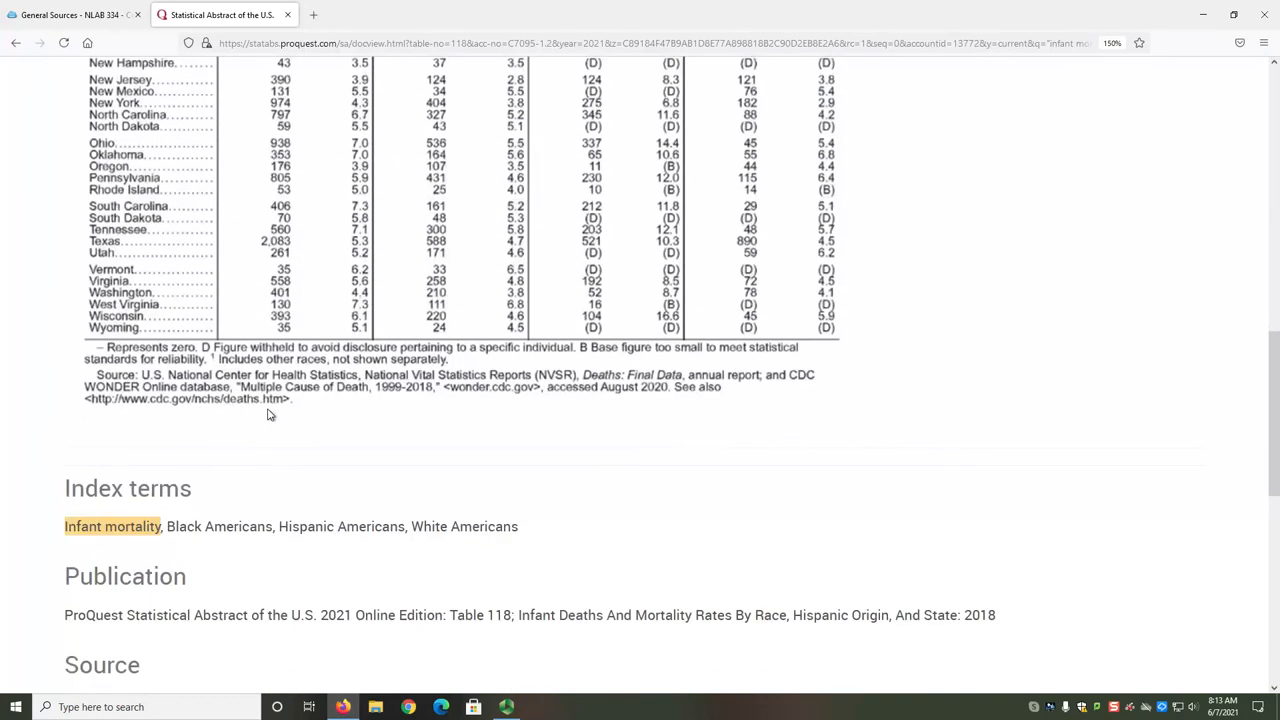
mouse_move(362, 384)
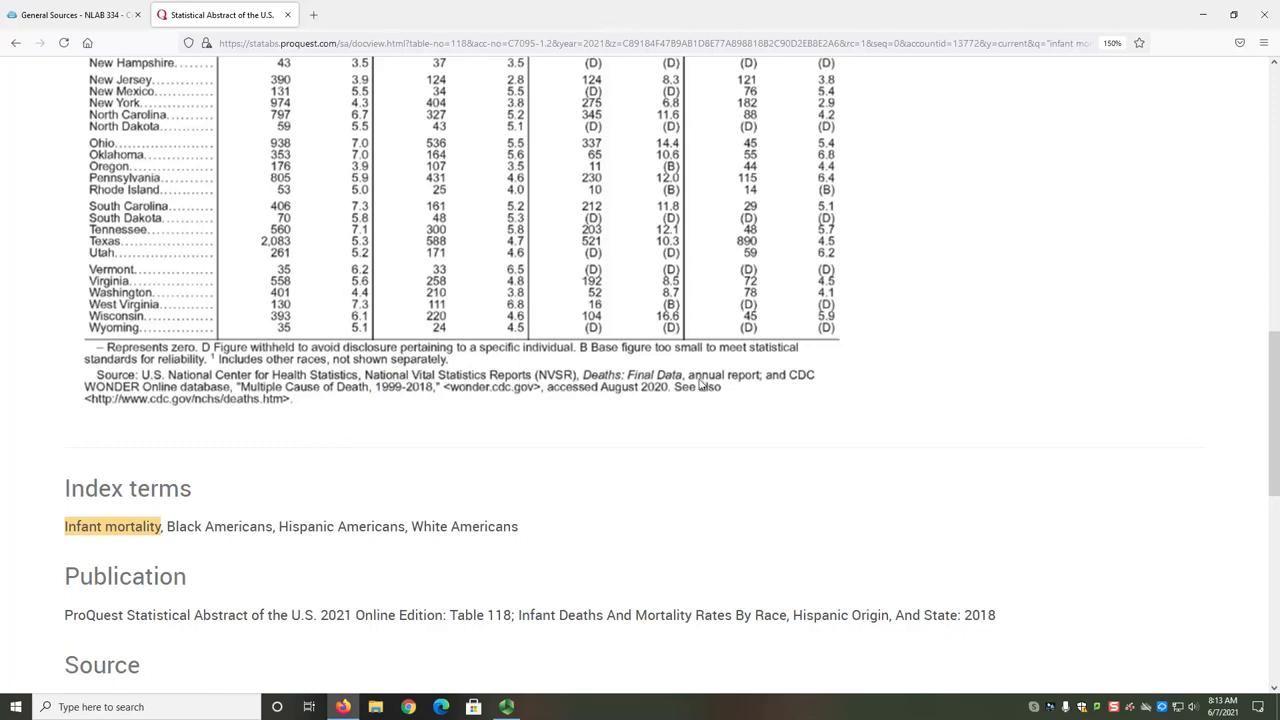
mouse_move(738, 388)
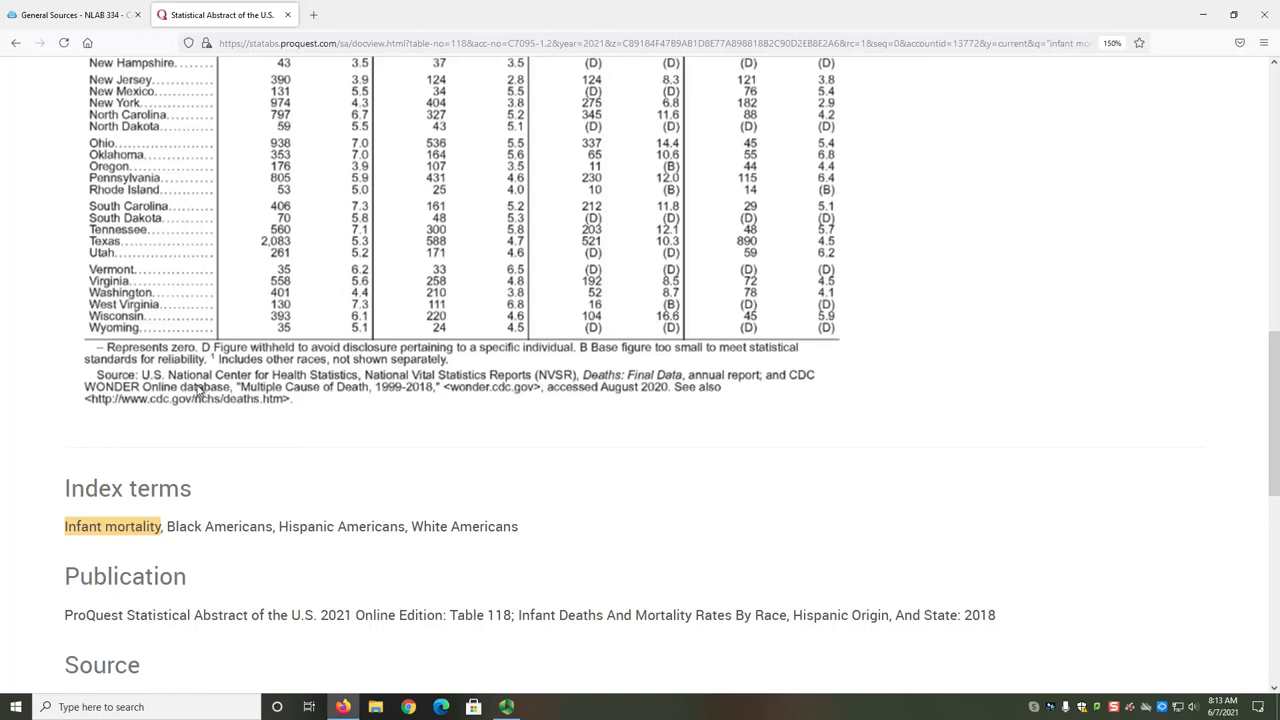
scroll("up", 3)
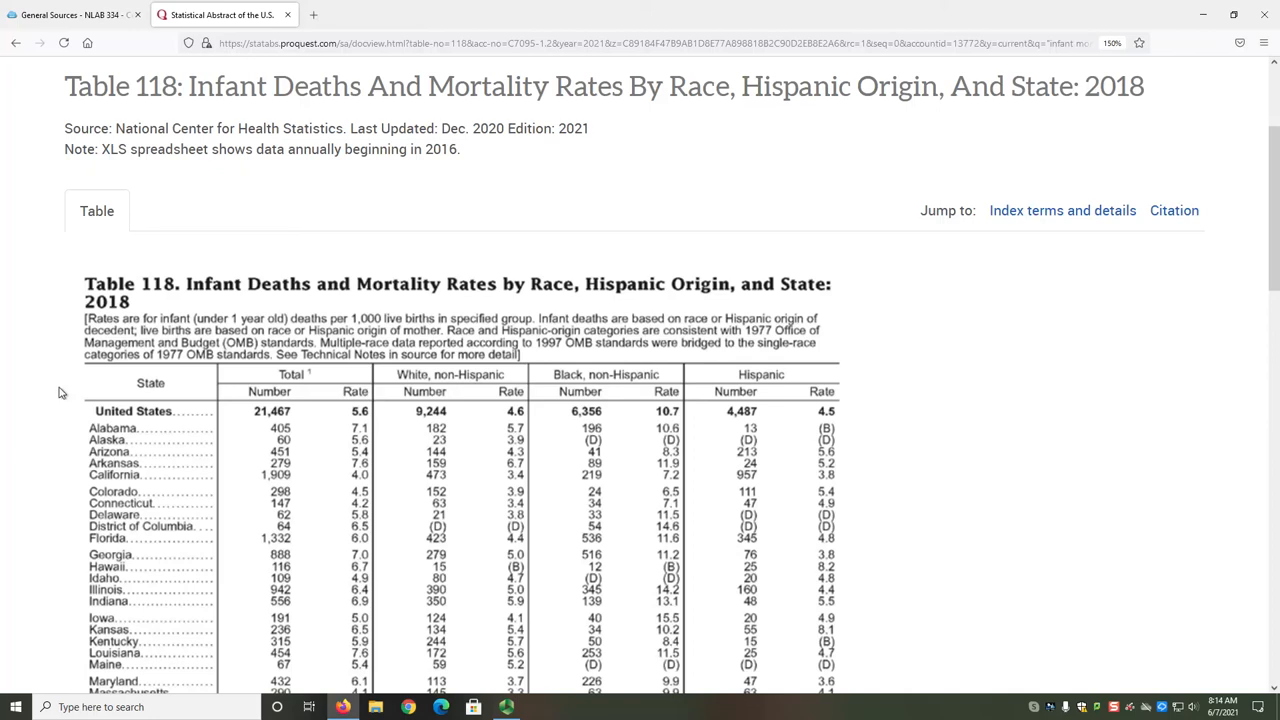
mouse_move(264, 418)
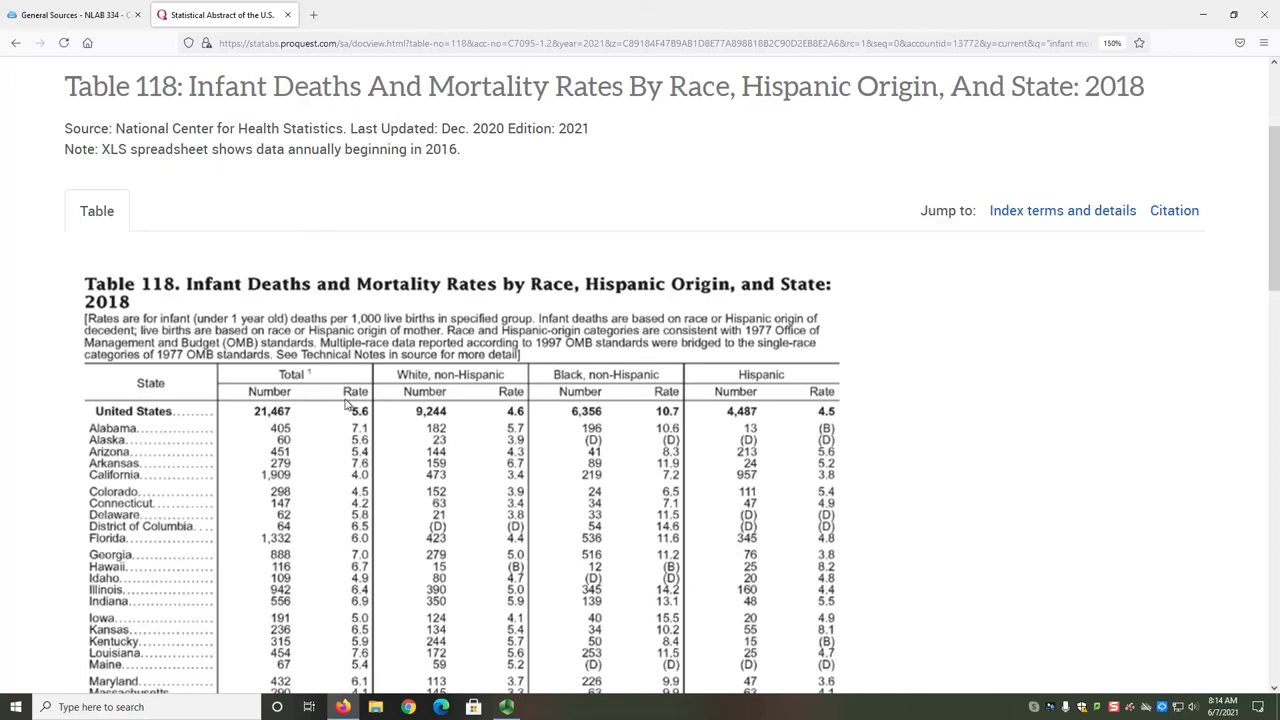
mouse_move(100, 336)
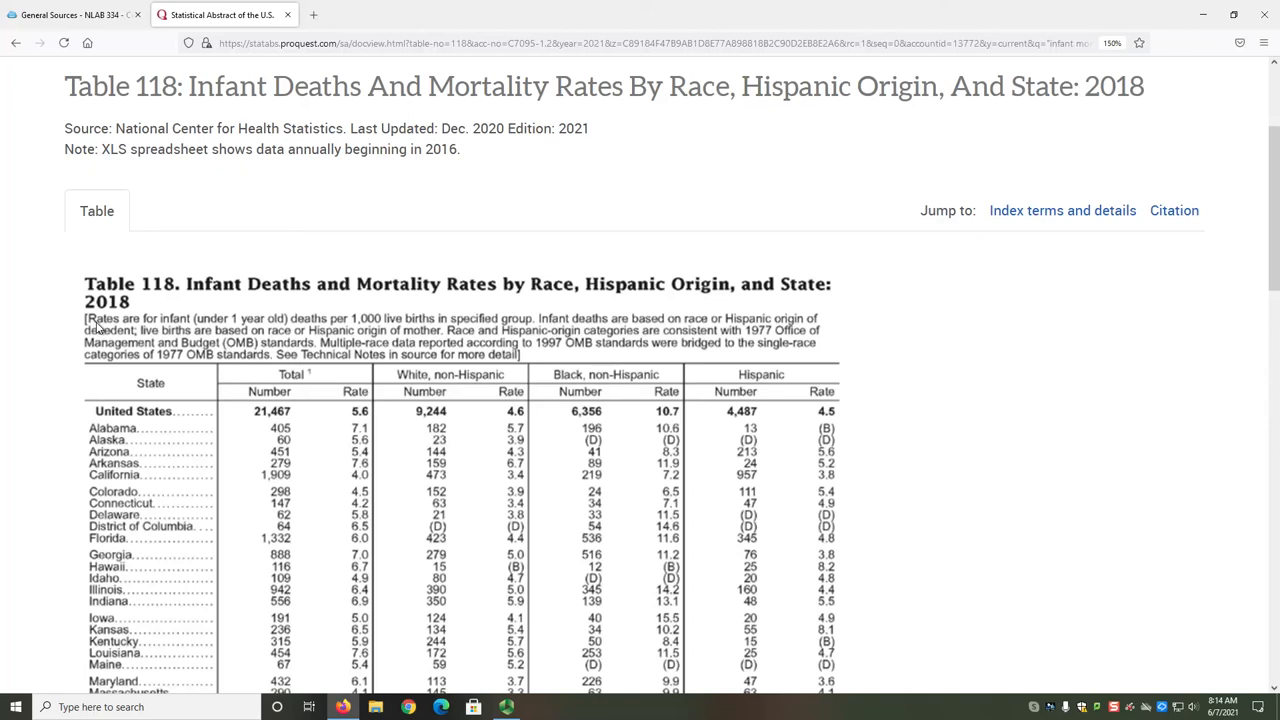
mouse_move(524, 320)
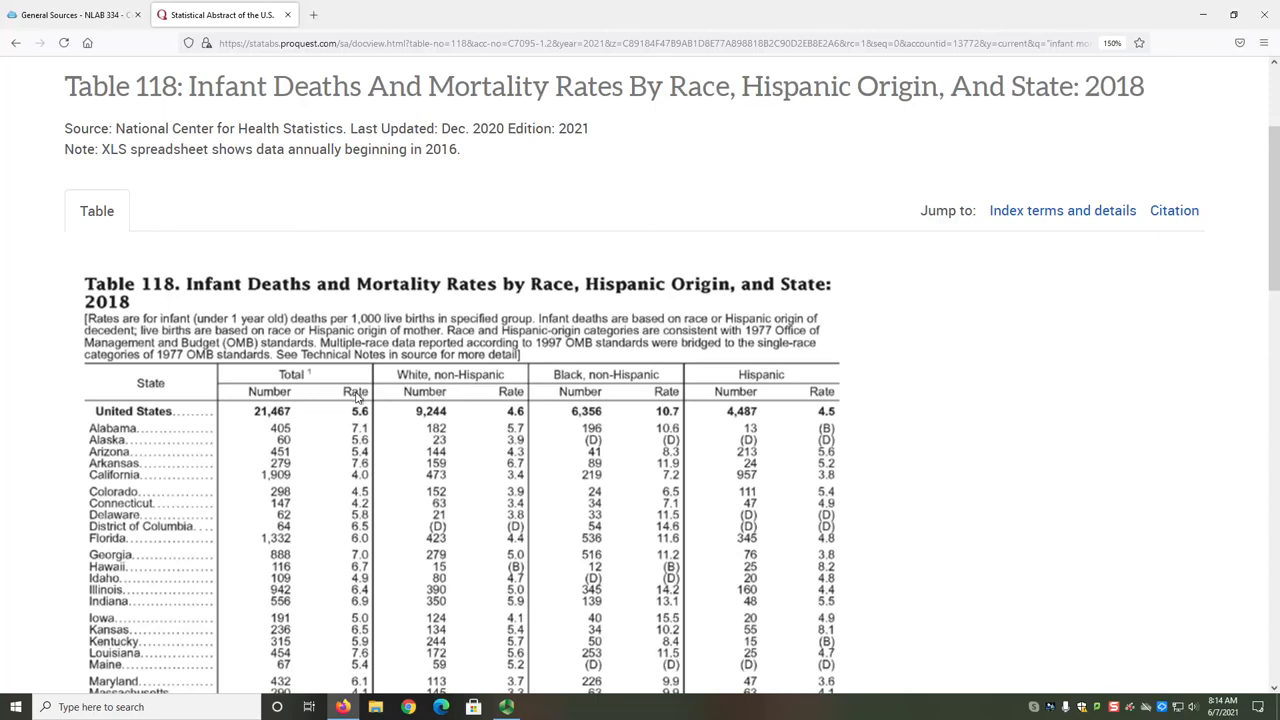
scroll("down", 3)
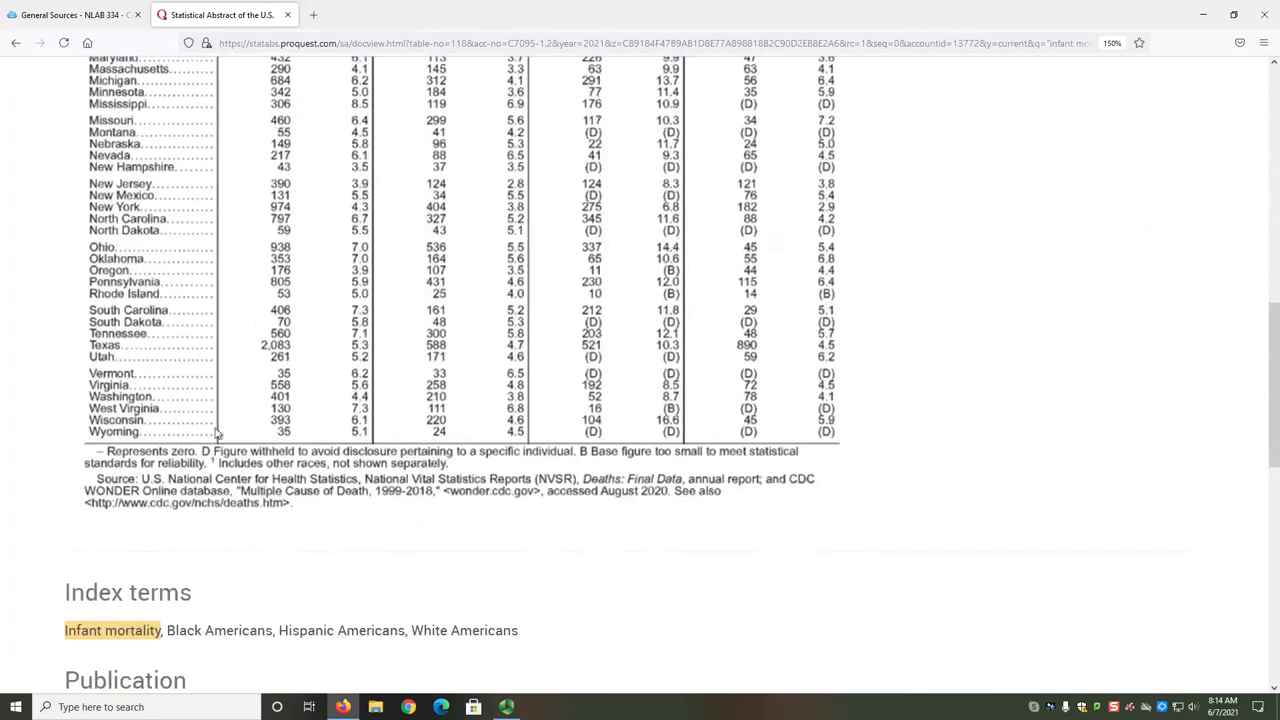
mouse_move(208, 460)
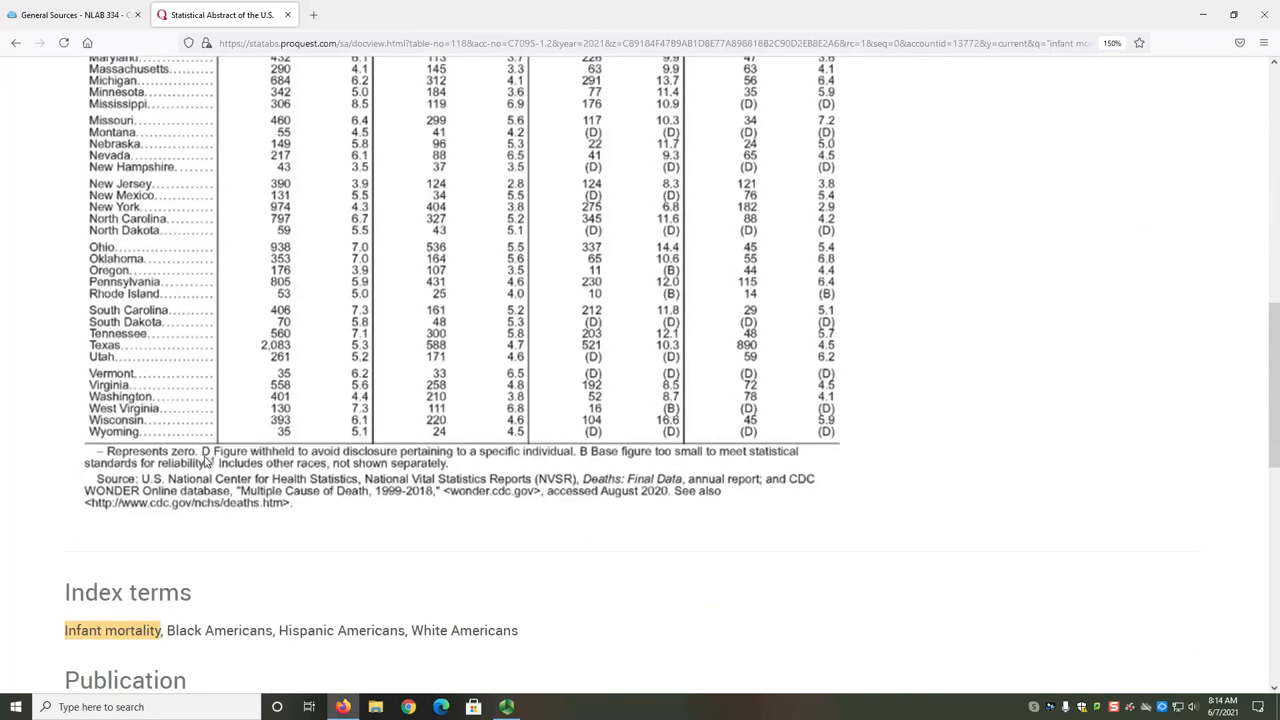